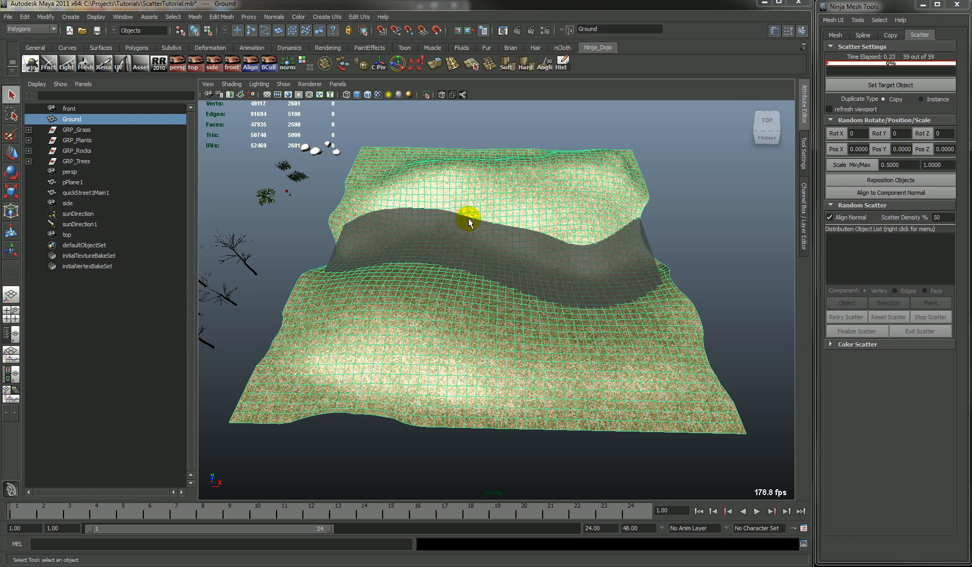
mouse_move(513, 186)
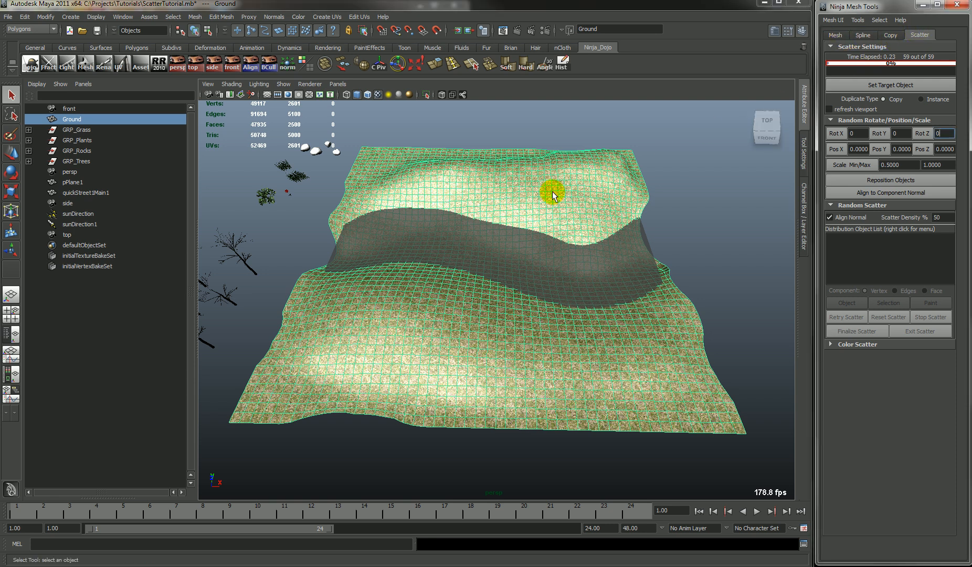
mouse_move(539, 193)
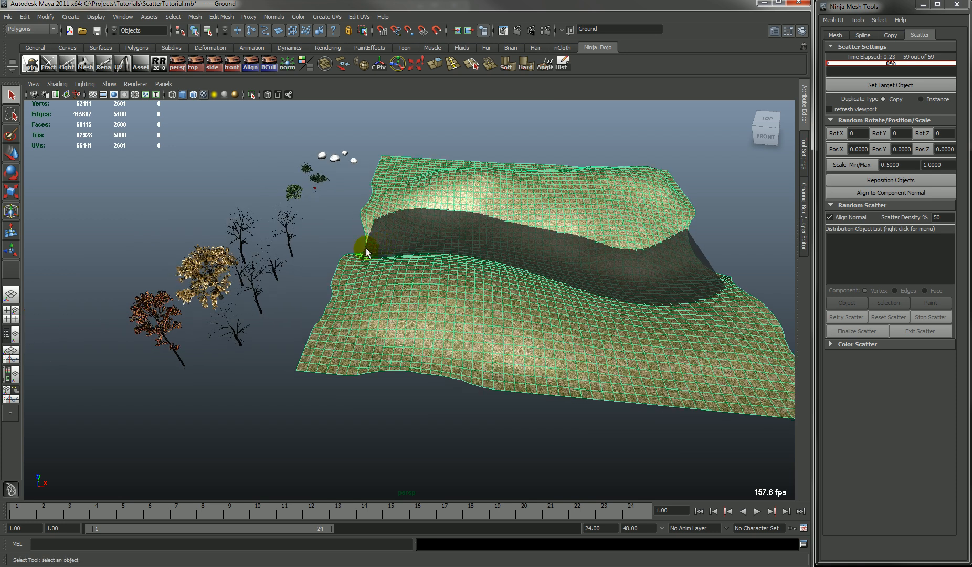
Dolly the perspective camera out to frame the terrain beside the sample rocks, plants and trees.
left_click_drag(434, 249, 447, 185)
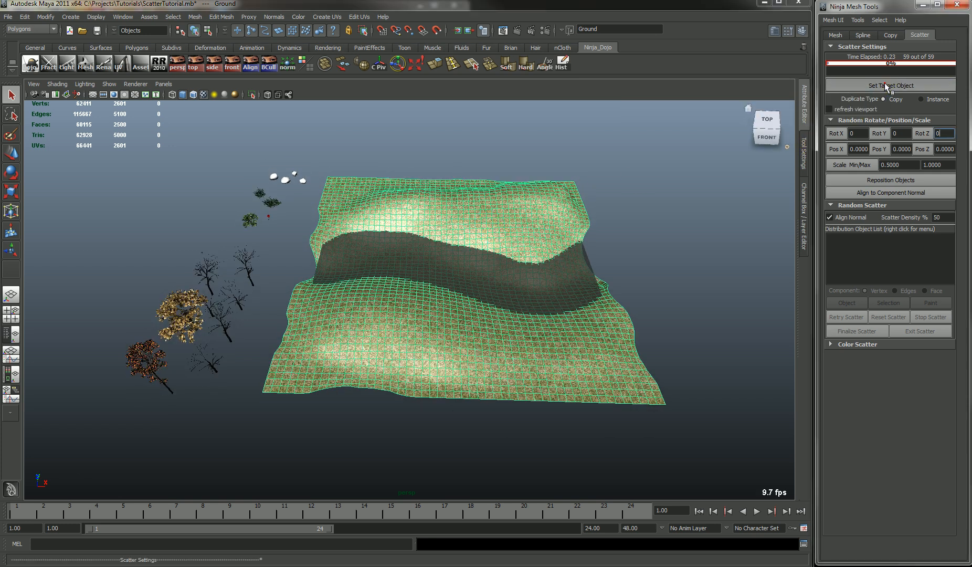
Set Ground as the target object in Ninja Mesh Tools Scatter.
left_click(890, 85)
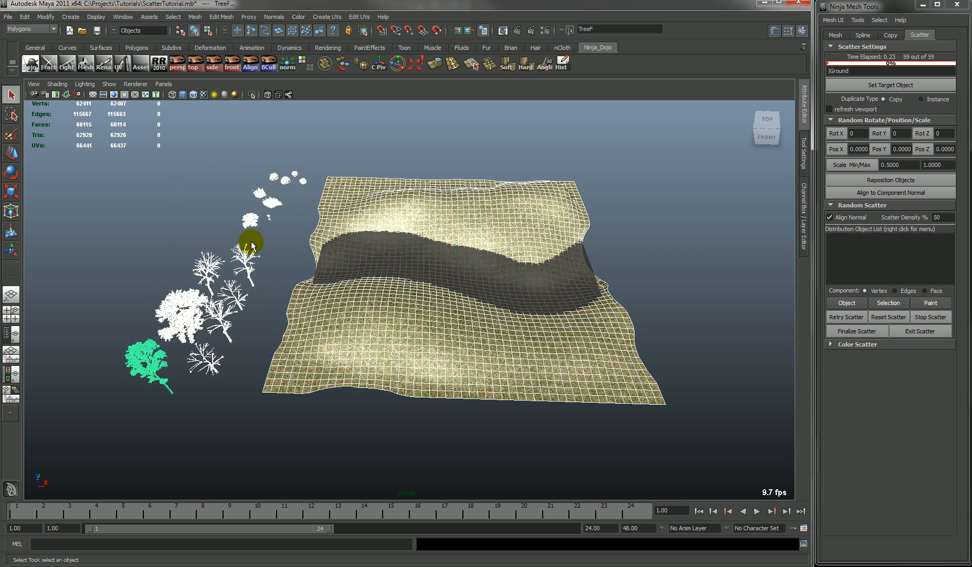
Store the selected rock, grass and plant samples as random distribution objects, re-storing after adjusting.
right_click(889, 257)
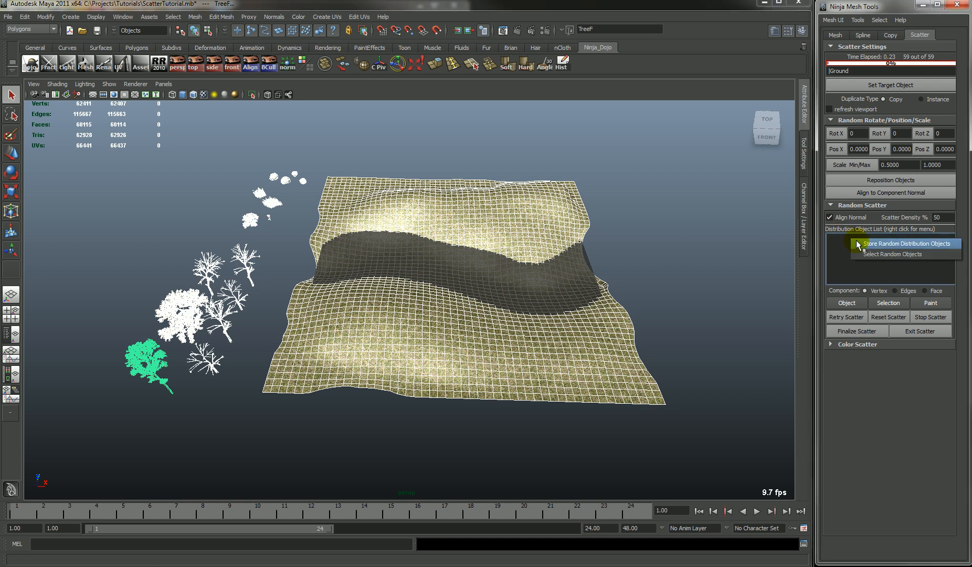
left_click(907, 243)
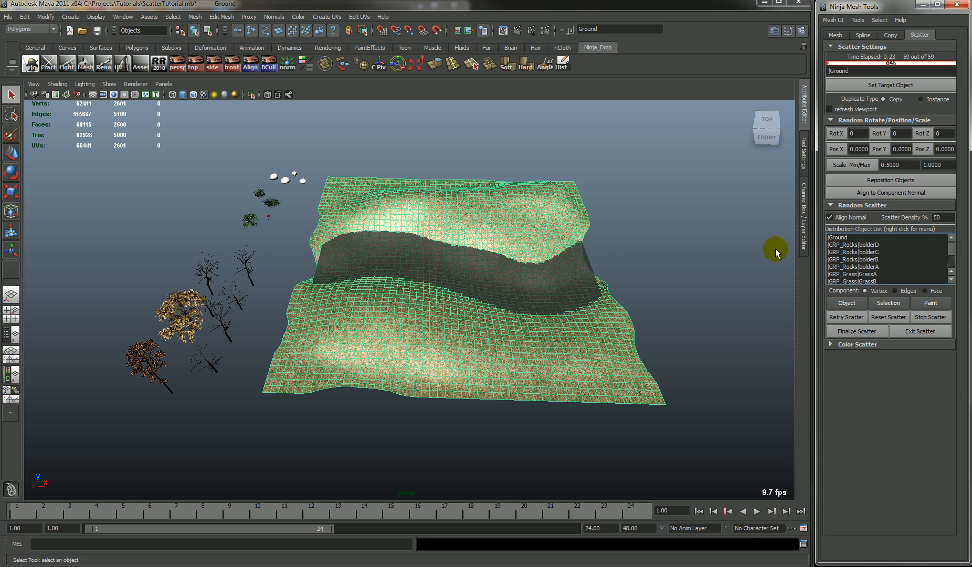
left_click(856, 238)
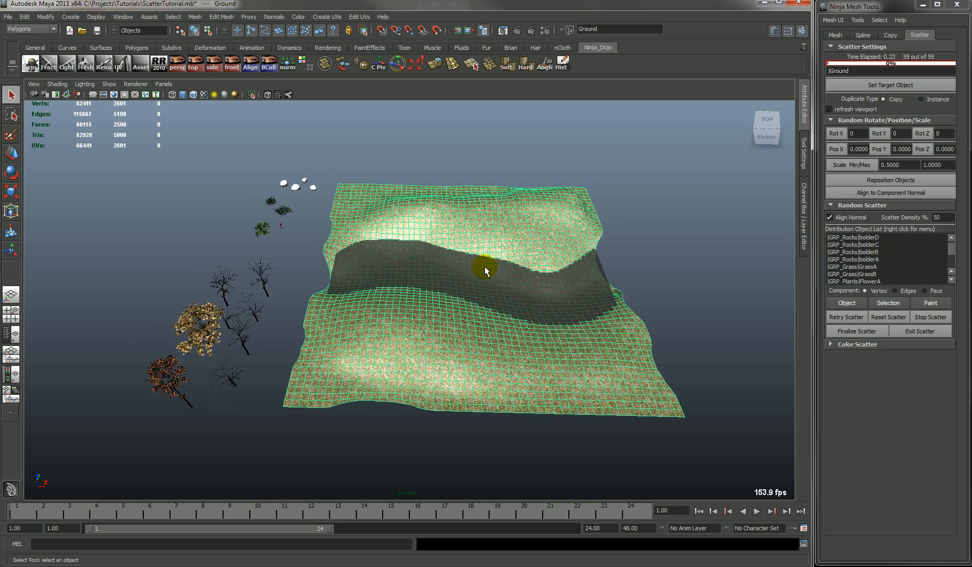
mouse_move(414, 275)
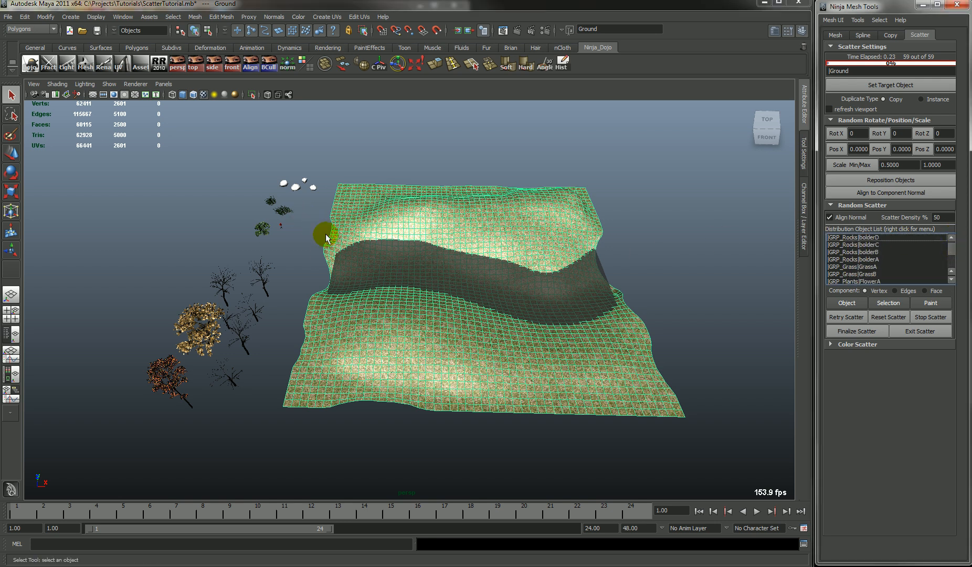
right_click(869, 240)
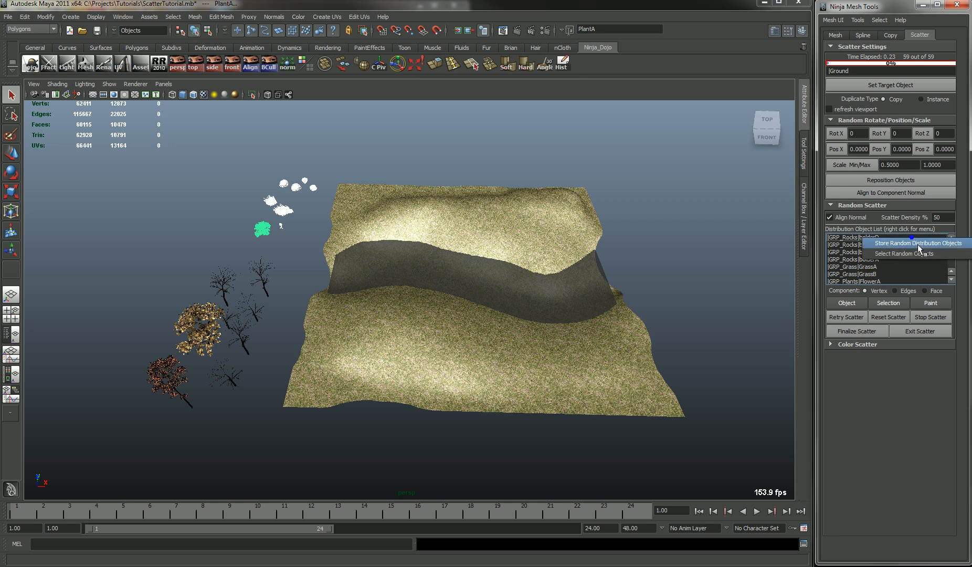
left_click(919, 242)
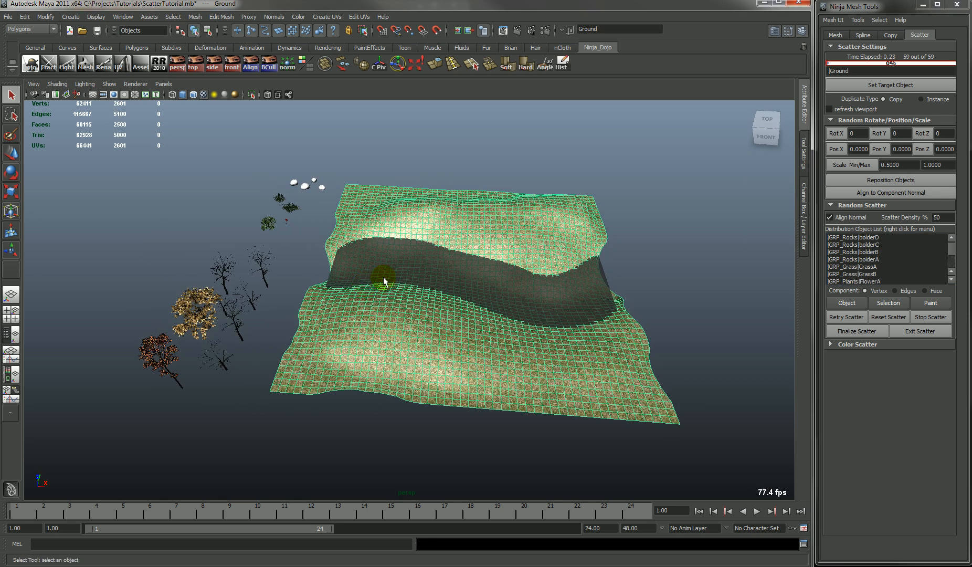
mouse_move(930, 304)
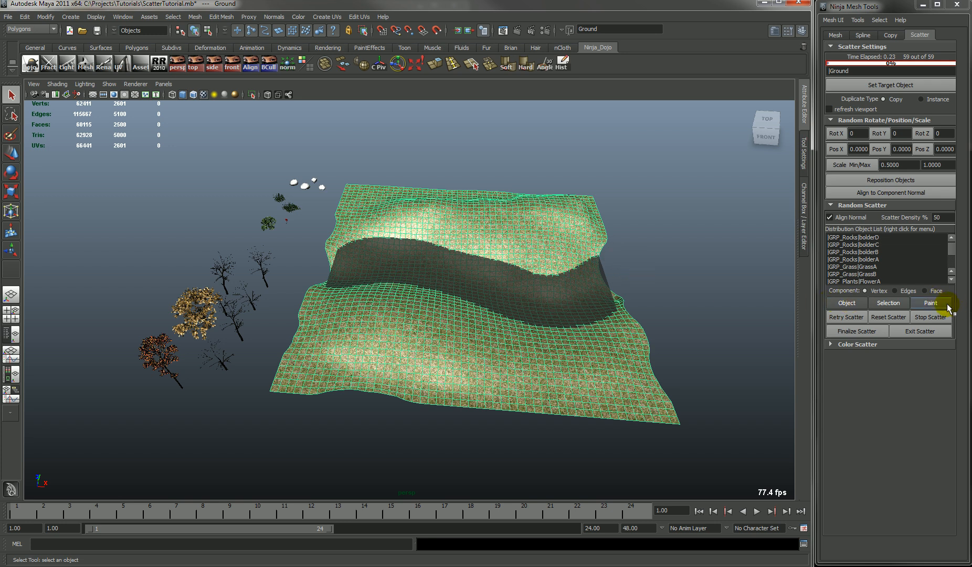
left_click(888, 303)
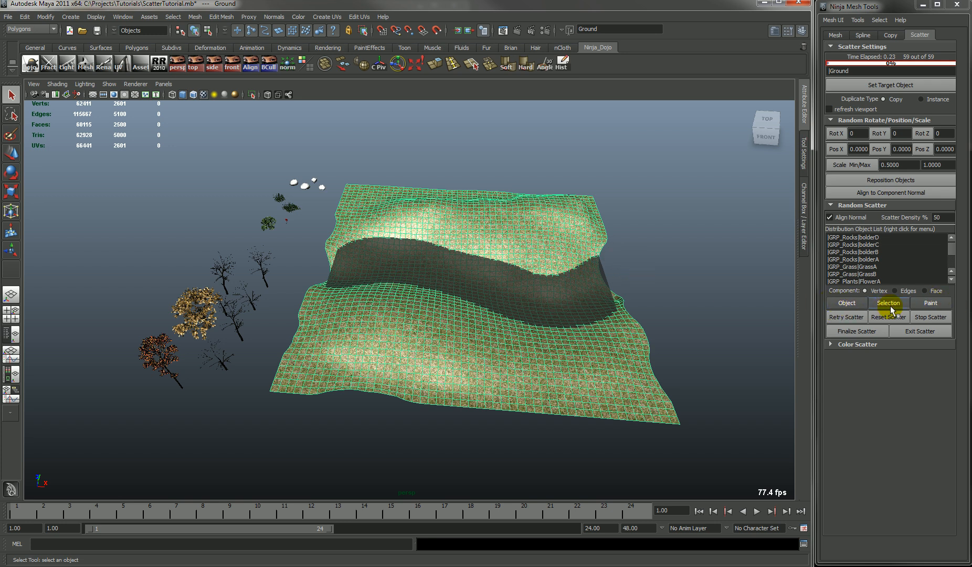
mouse_move(807, 383)
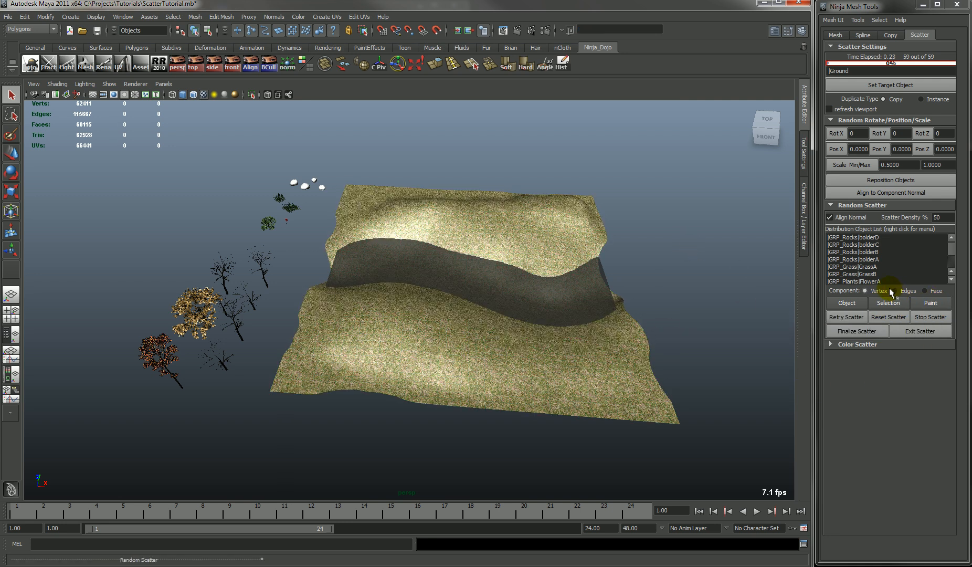
mouse_move(886, 293)
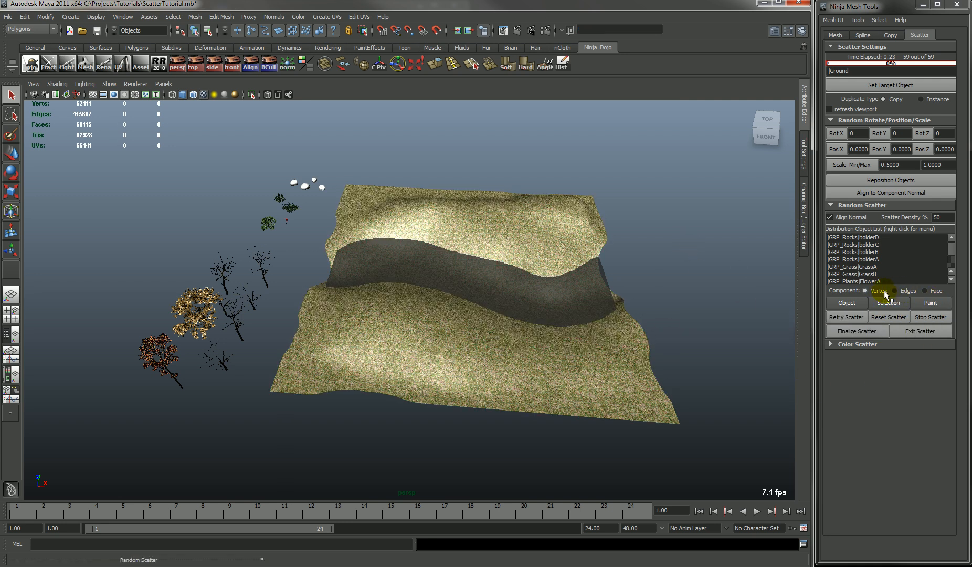
left_click(939, 291)
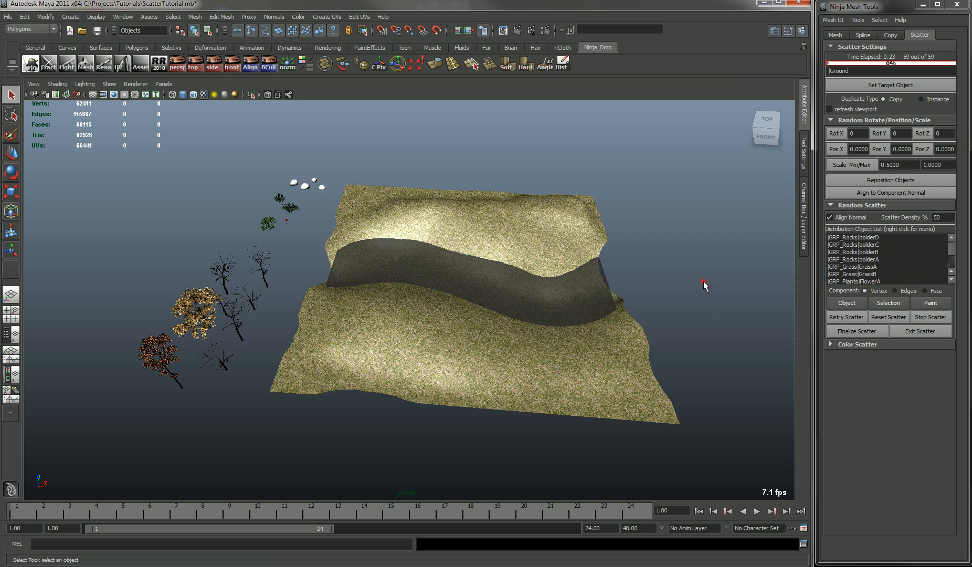
mouse_move(748, 280)
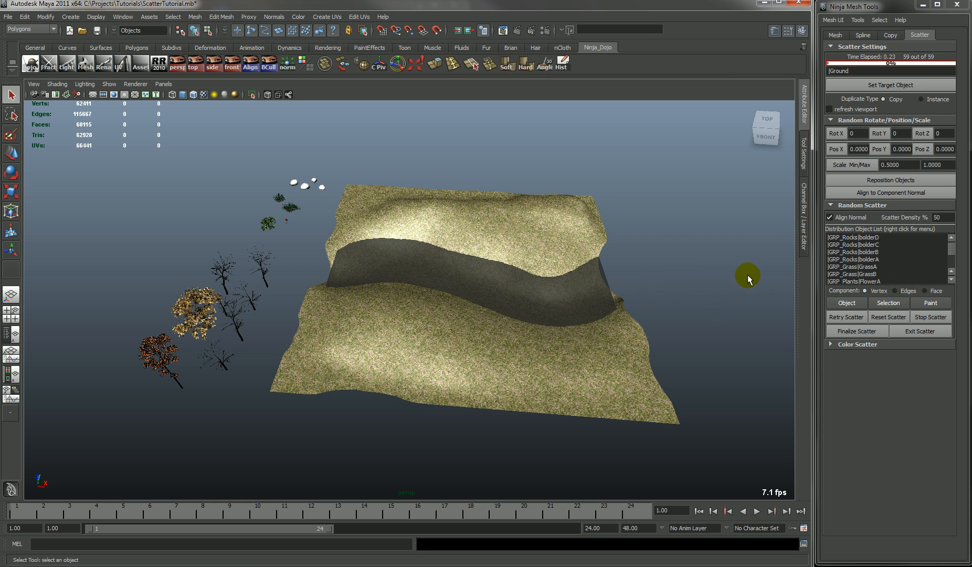
mouse_move(749, 293)
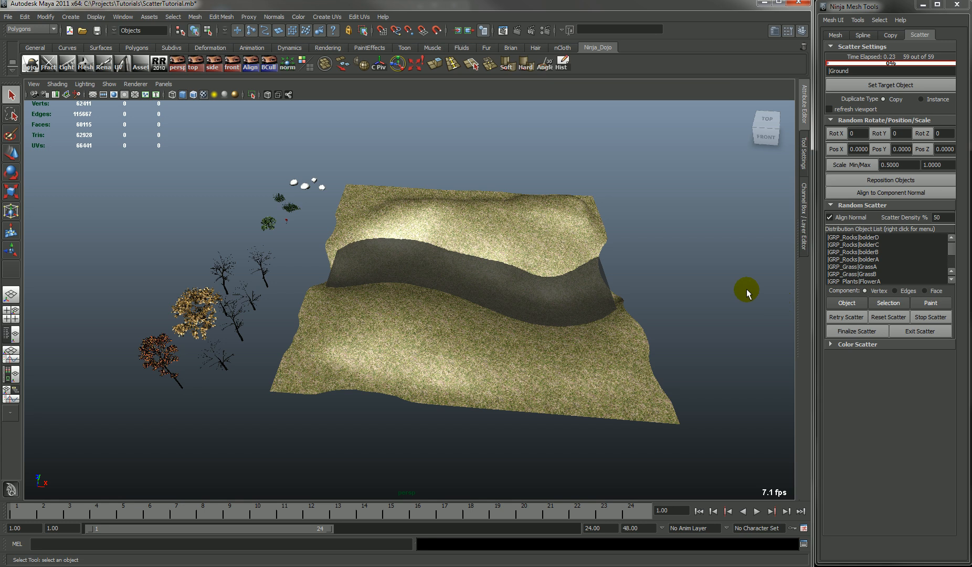
left_click(846, 303)
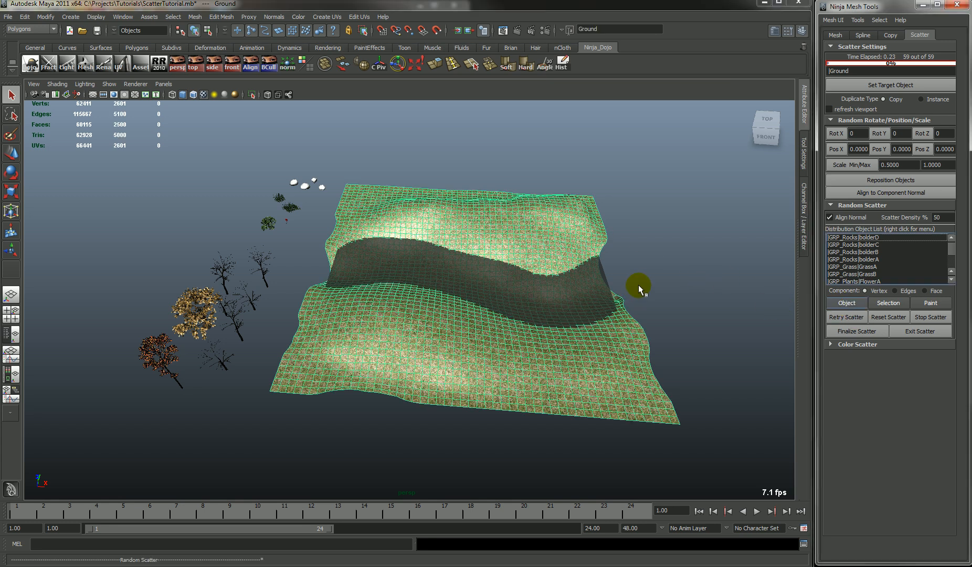
Run an Object random scatter of the samples across the entire Ground mesh.
left_click(846, 303)
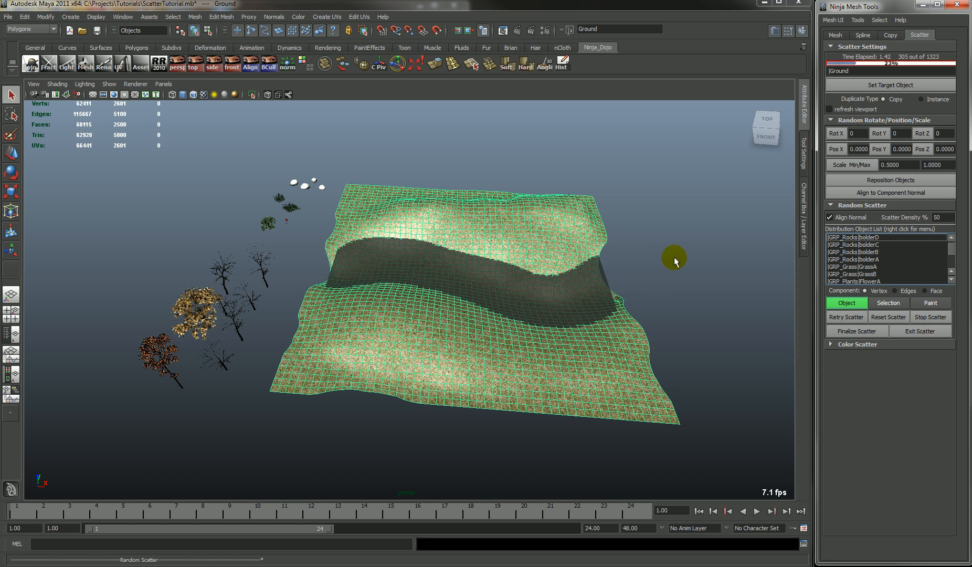
mouse_move(635, 191)
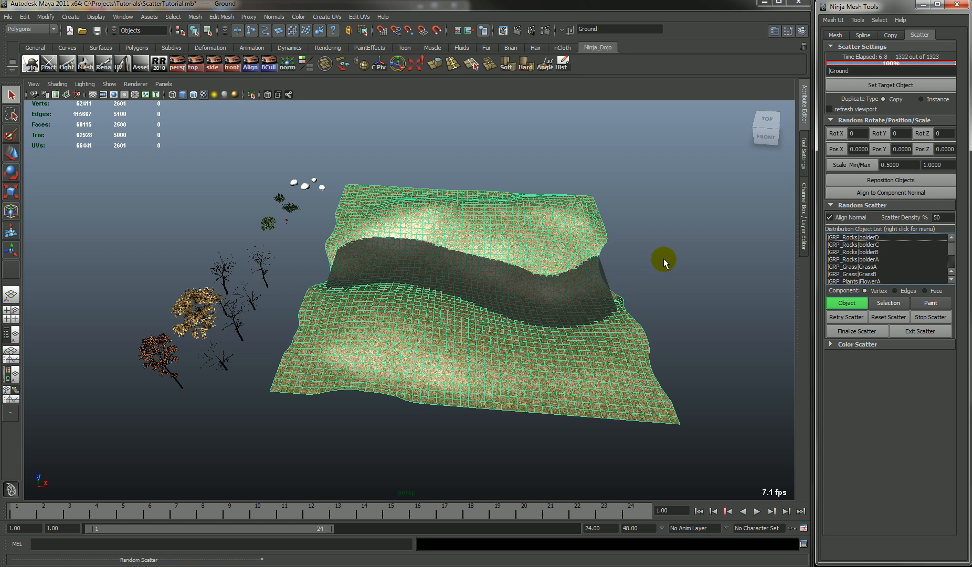
mouse_move(651, 259)
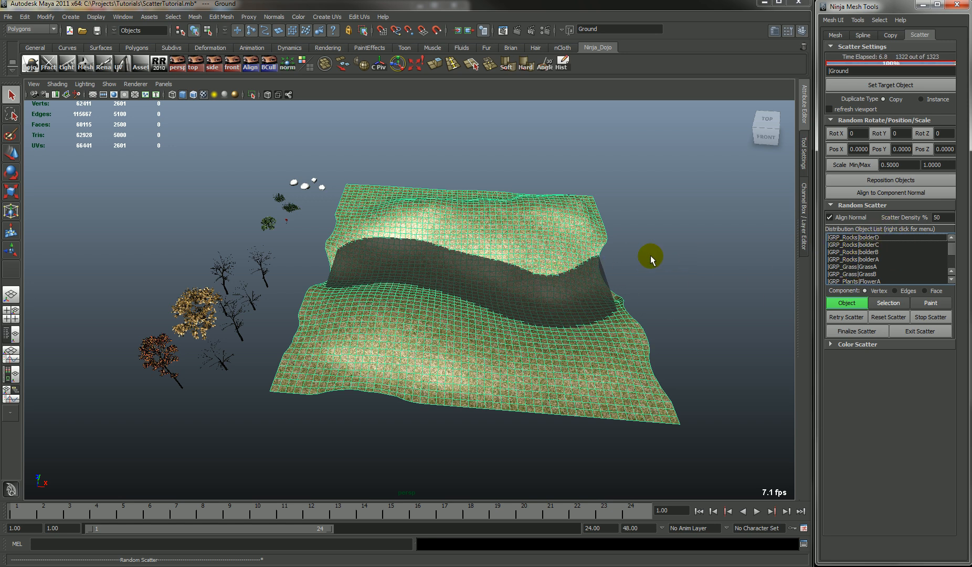
mouse_move(666, 259)
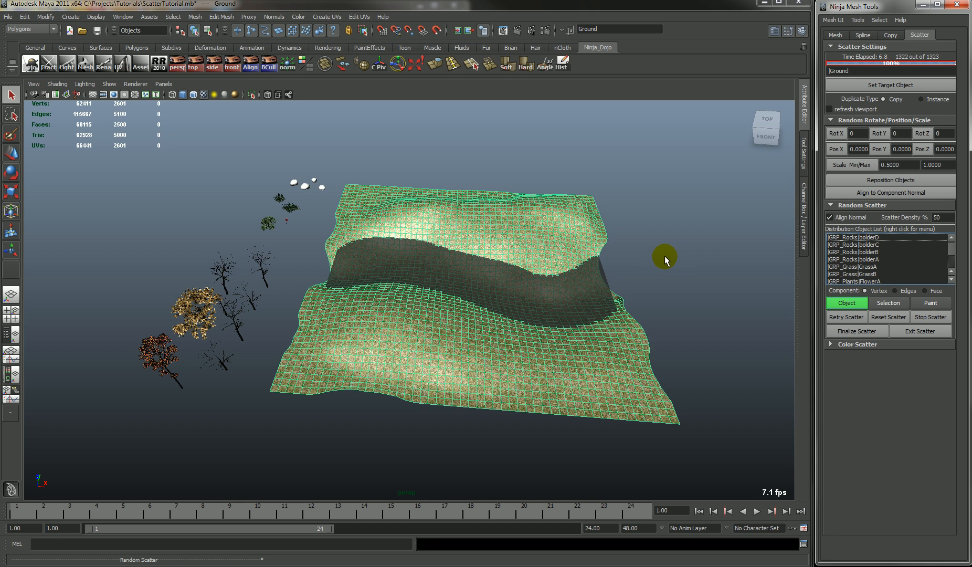
mouse_move(654, 256)
type("10")
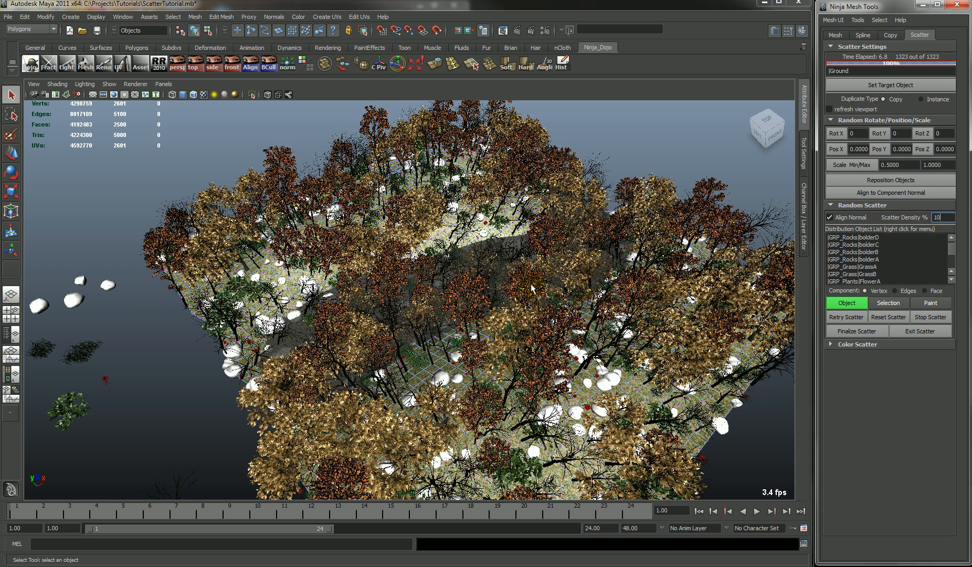
mouse_move(626, 245)
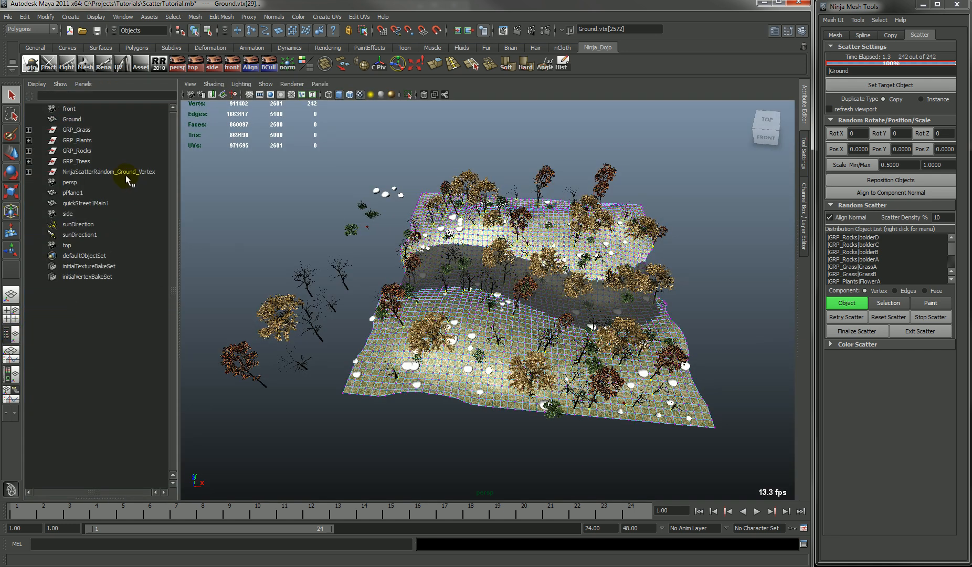
Select the NinjaScatterRandom_Ground_Vertex group in the Outliner and delete it.
left_click(110, 172)
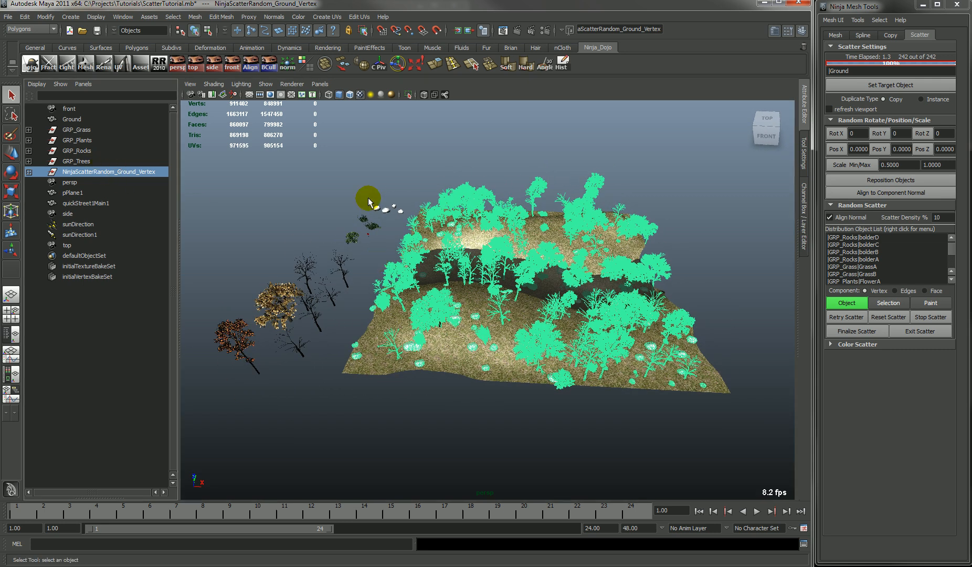
left_click(888, 317)
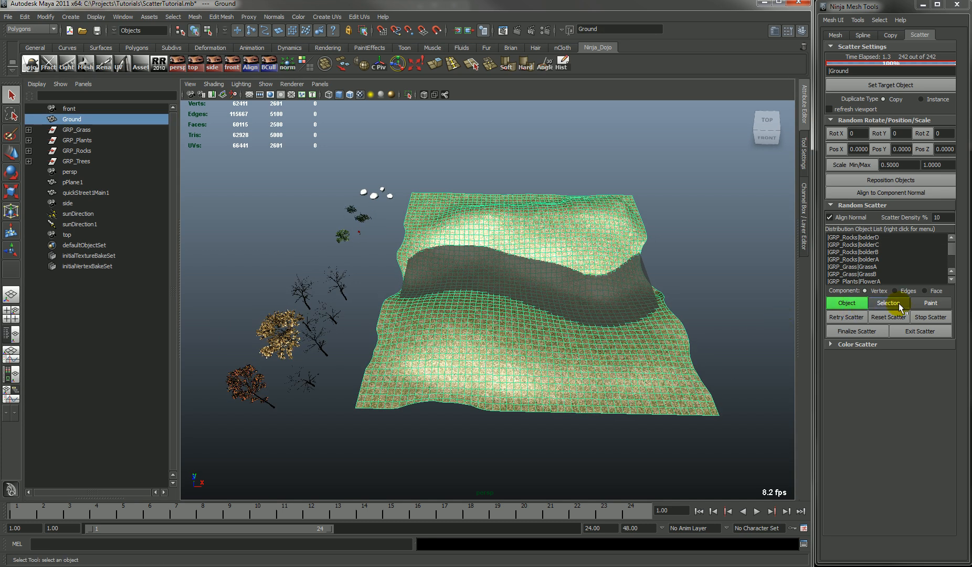
Run a Selection random scatter on chosen Ground vertices, placing 82 trees and rocks.
left_click(889, 303)
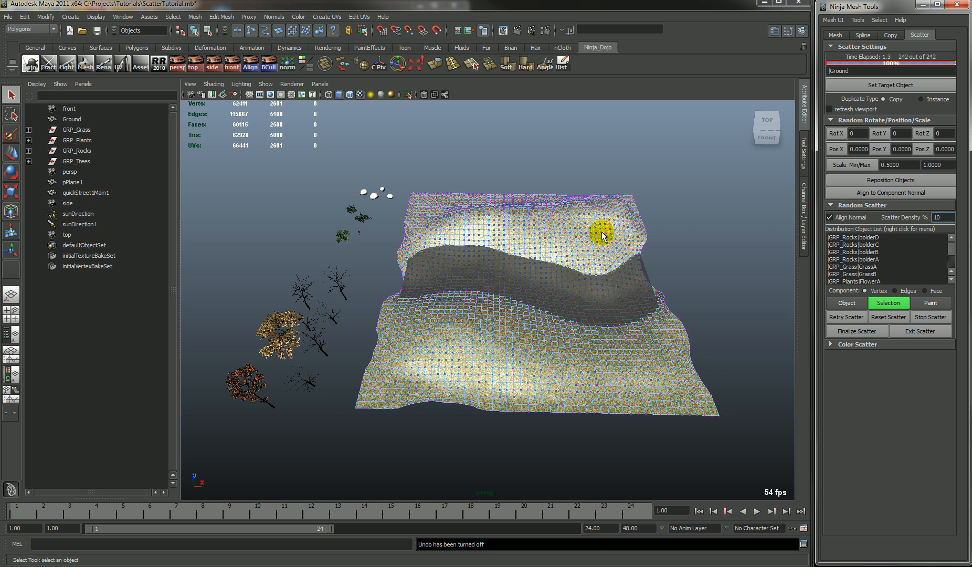
left_click(889, 303)
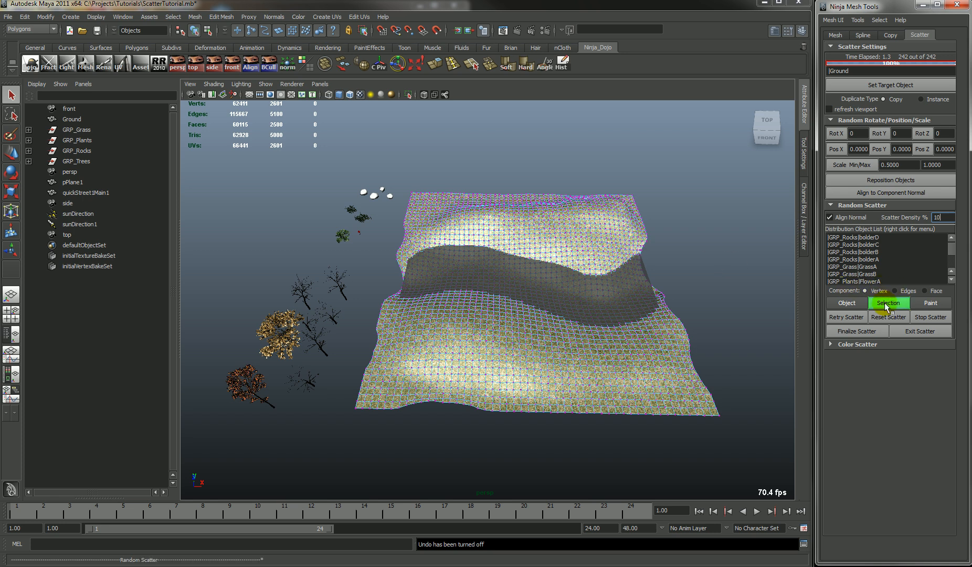
left_click(890, 304)
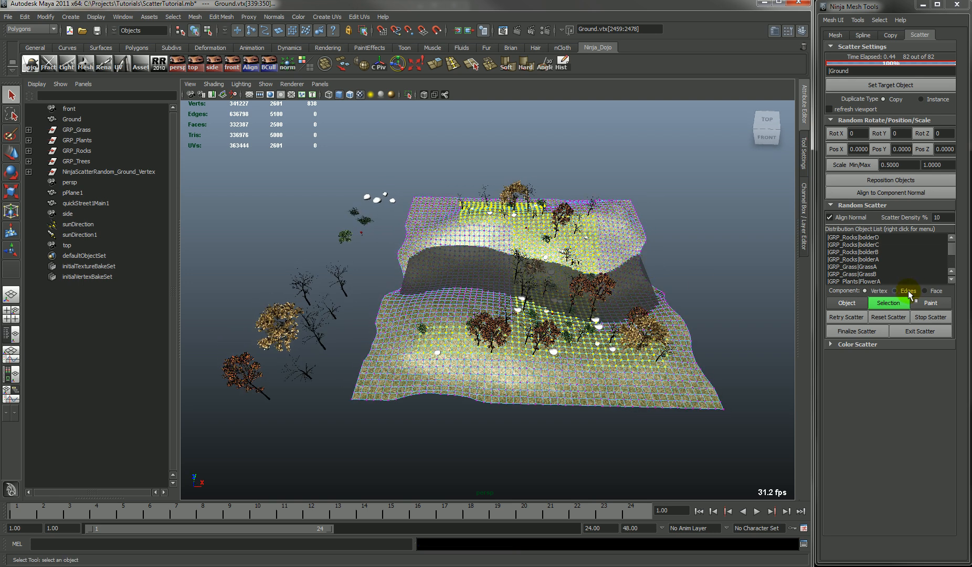
Inspect the Edge and Vertex scatter groups, then scatter 96 objects onto selected Ground faces.
left_click(866, 290)
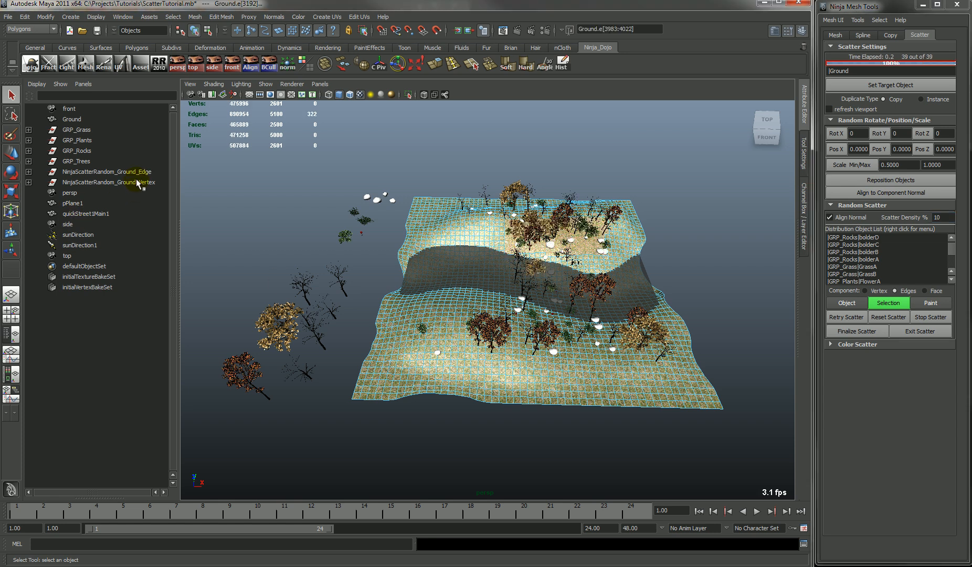
left_click(111, 172)
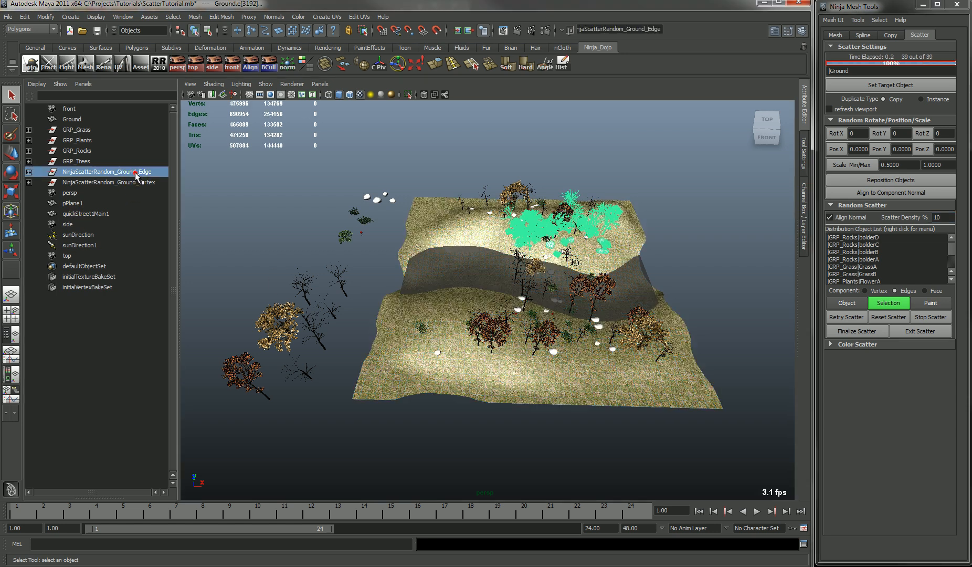
left_click(110, 182)
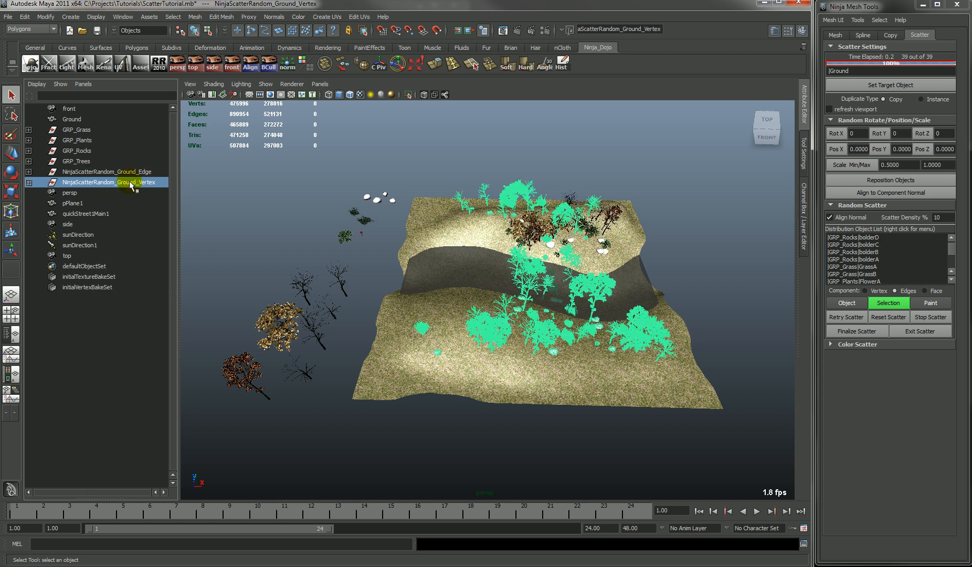
left_click(71, 118)
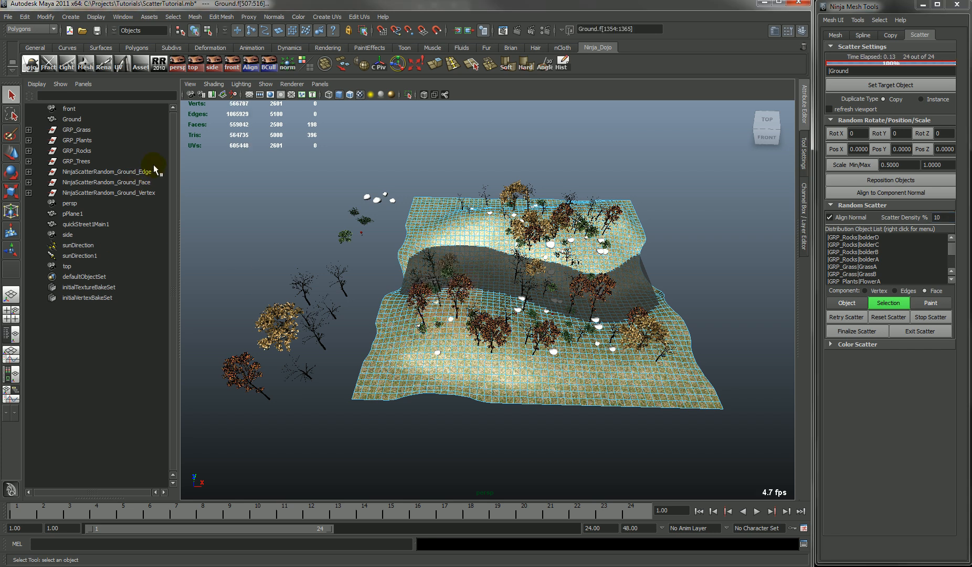
left_click(908, 290)
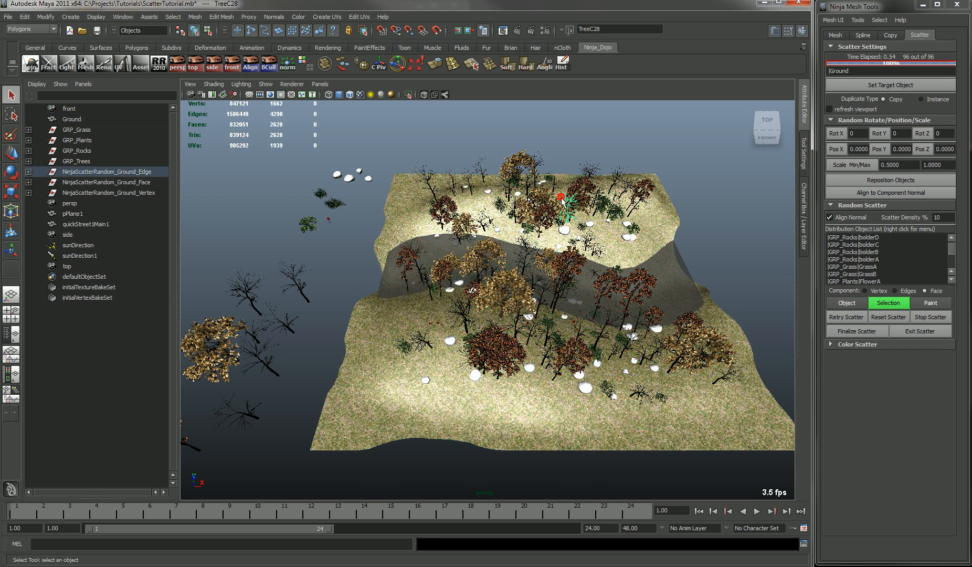
Delete the three NinjaScatterRandom groups and try paint scattering onto Ground vertices.
left_click(112, 182)
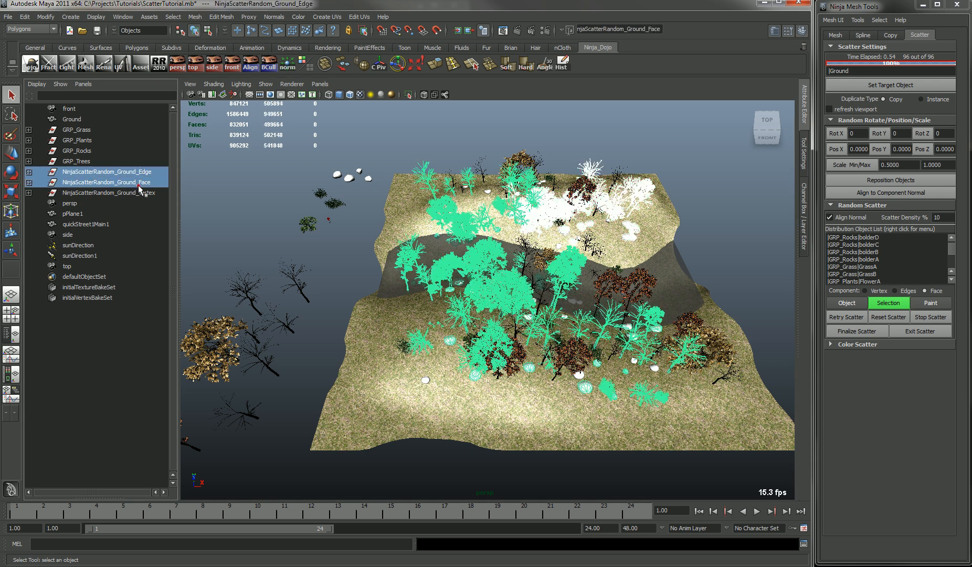
left_click(110, 192)
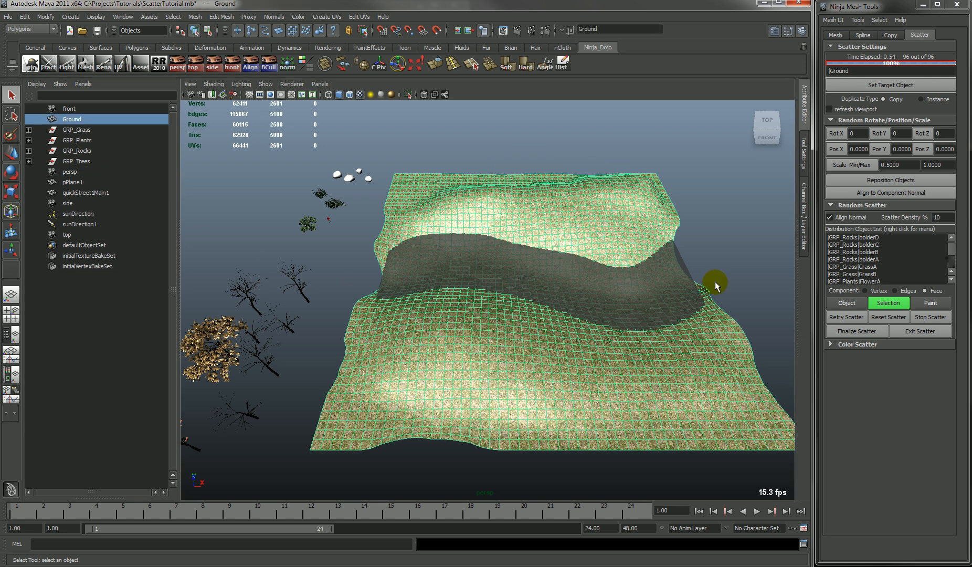
left_click(888, 304)
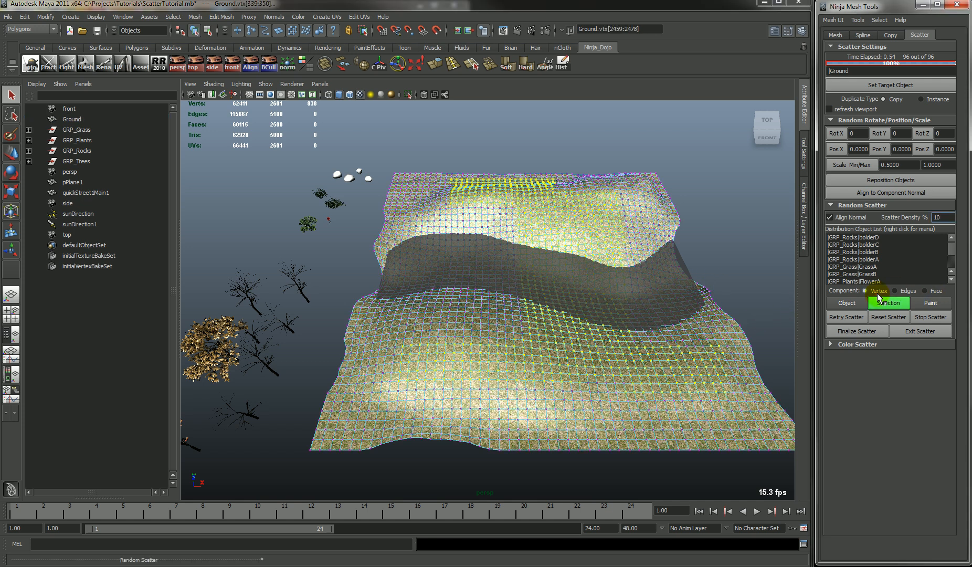
left_click(888, 303)
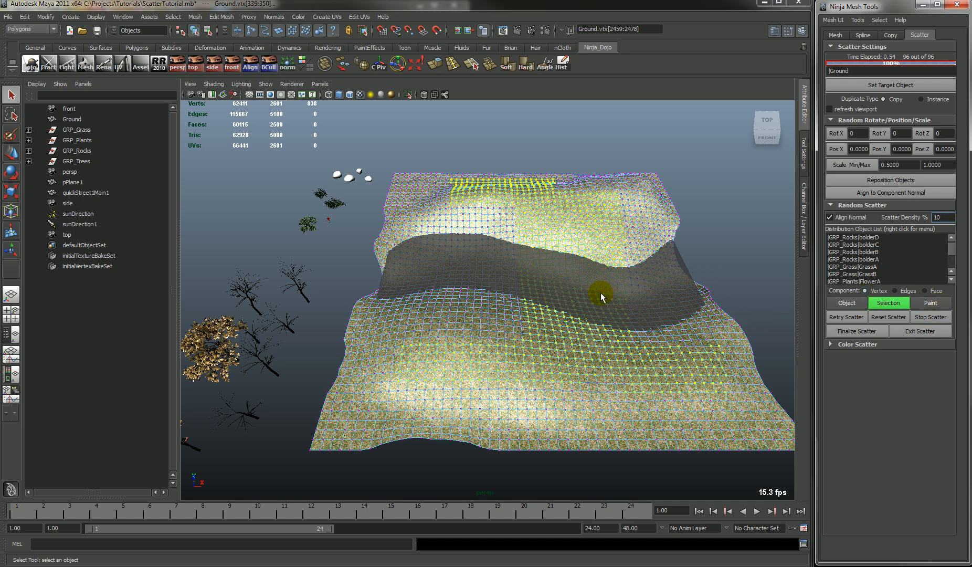
left_click(931, 303)
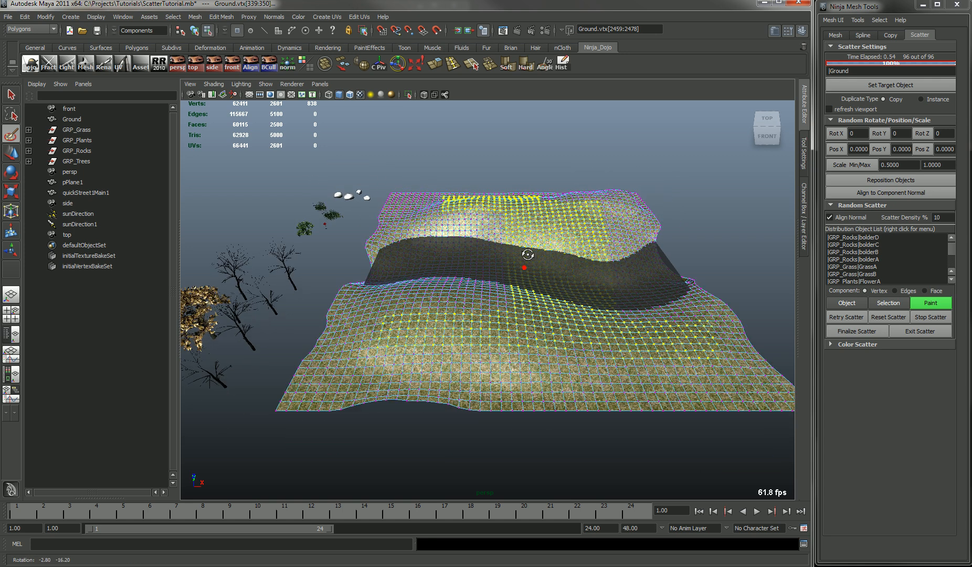
Try the paint scatter with the Edges and Face component options on Ground.
left_click(888, 317)
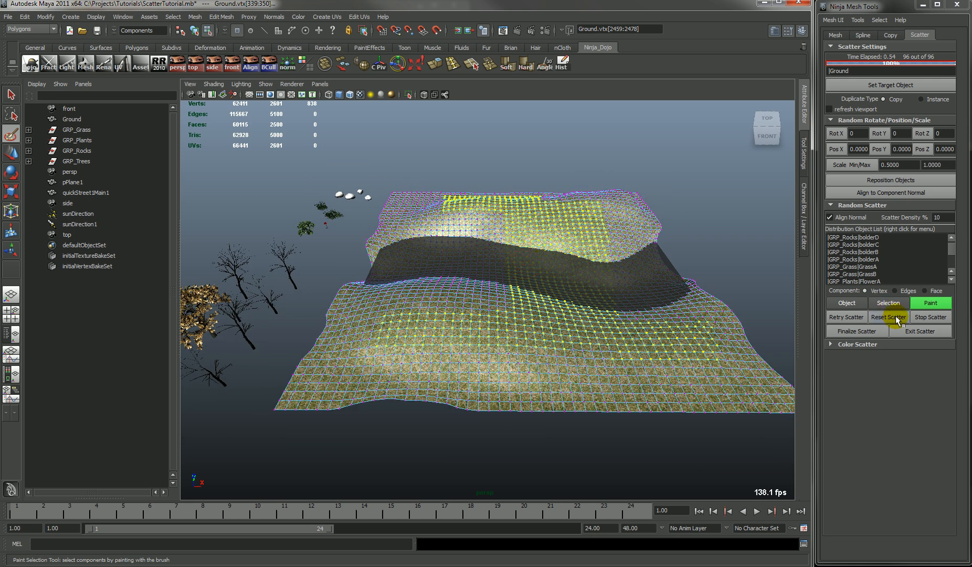
left_click(888, 317)
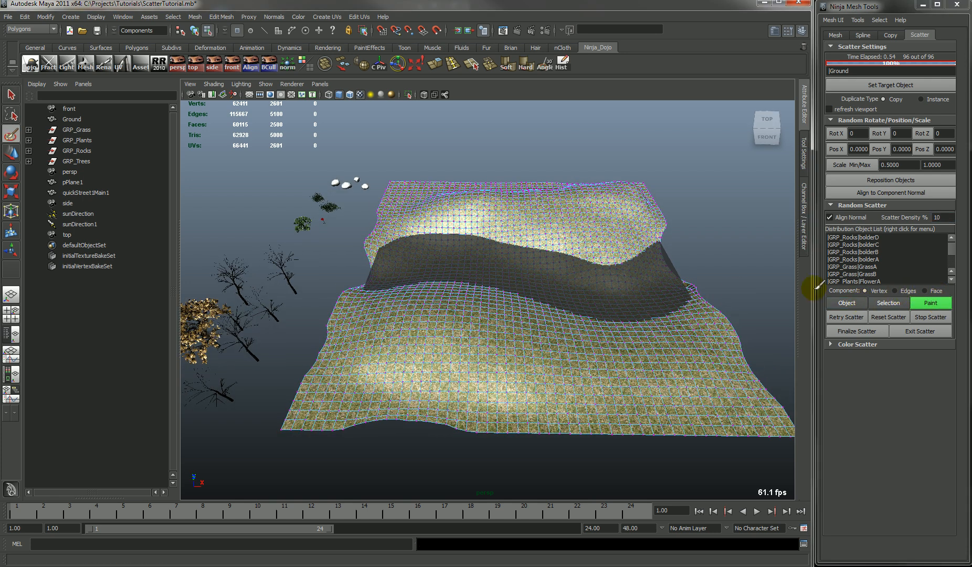
left_click(898, 290)
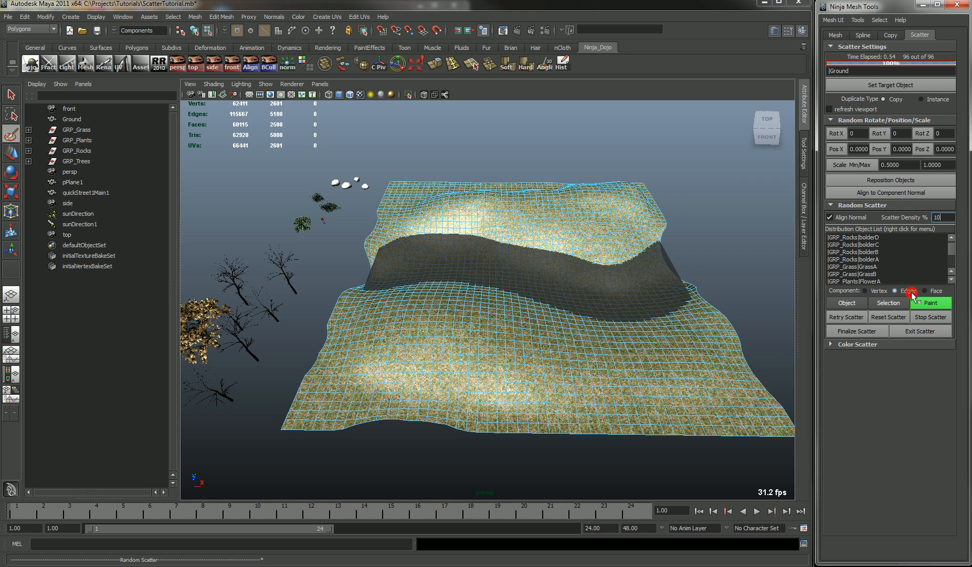
left_click(931, 291)
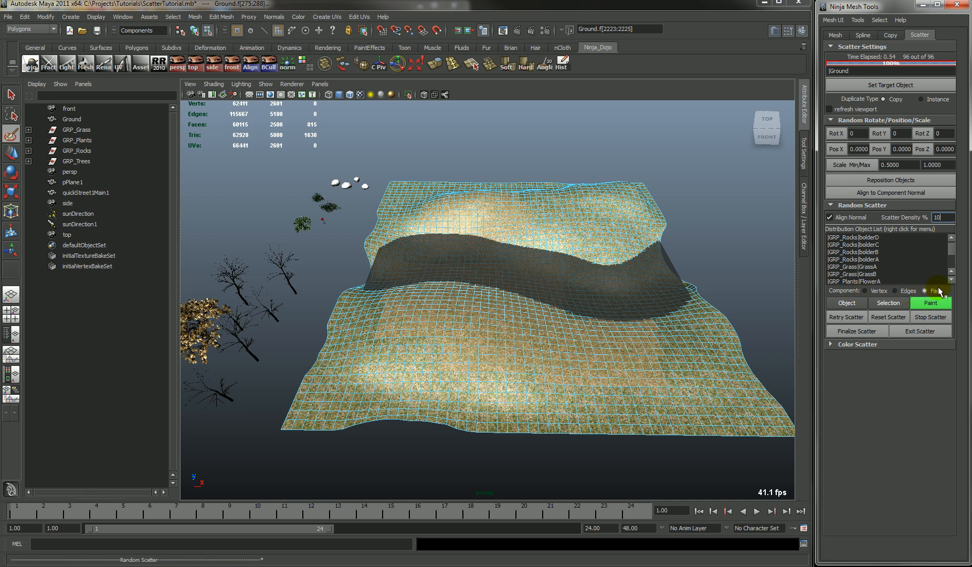
left_click(930, 303)
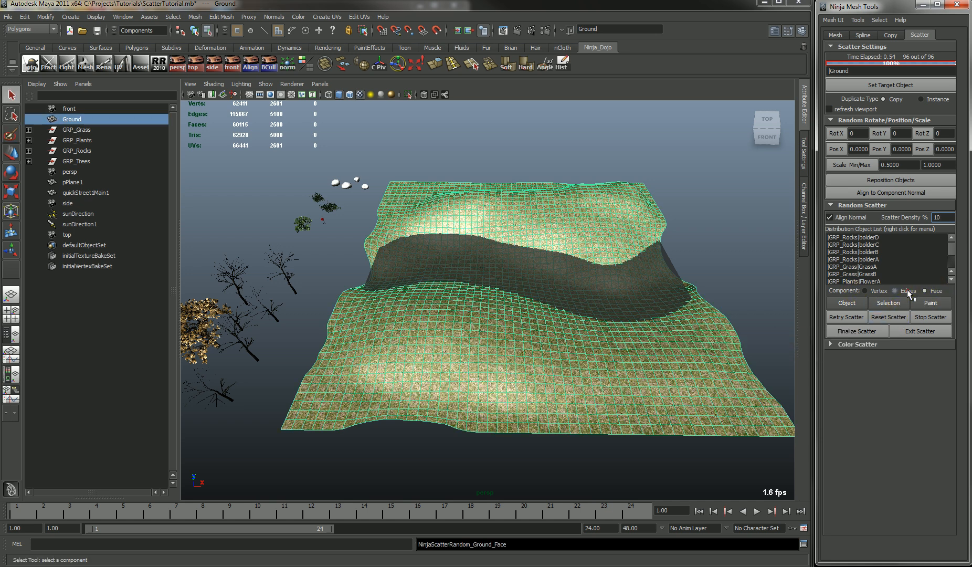
left_click(876, 291)
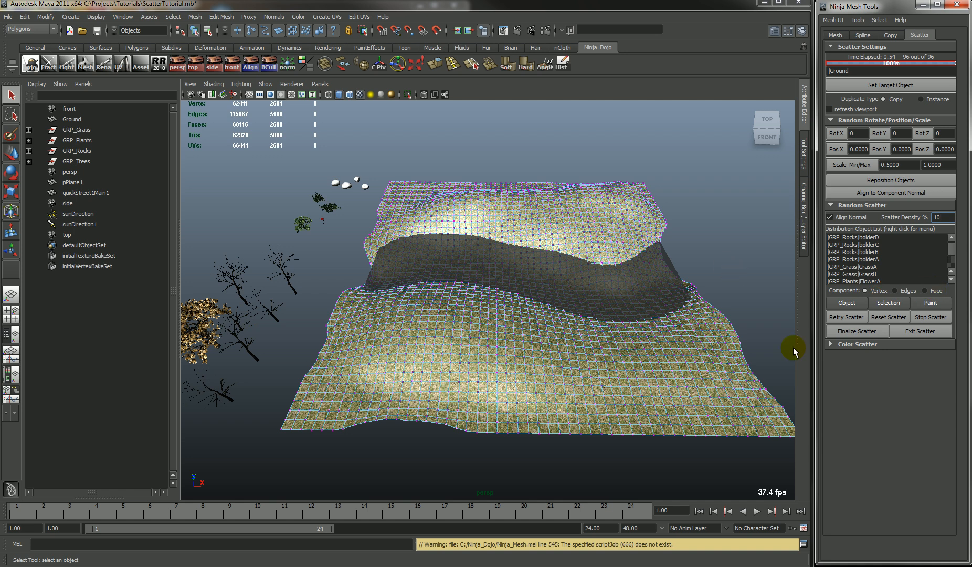
left_click(930, 303)
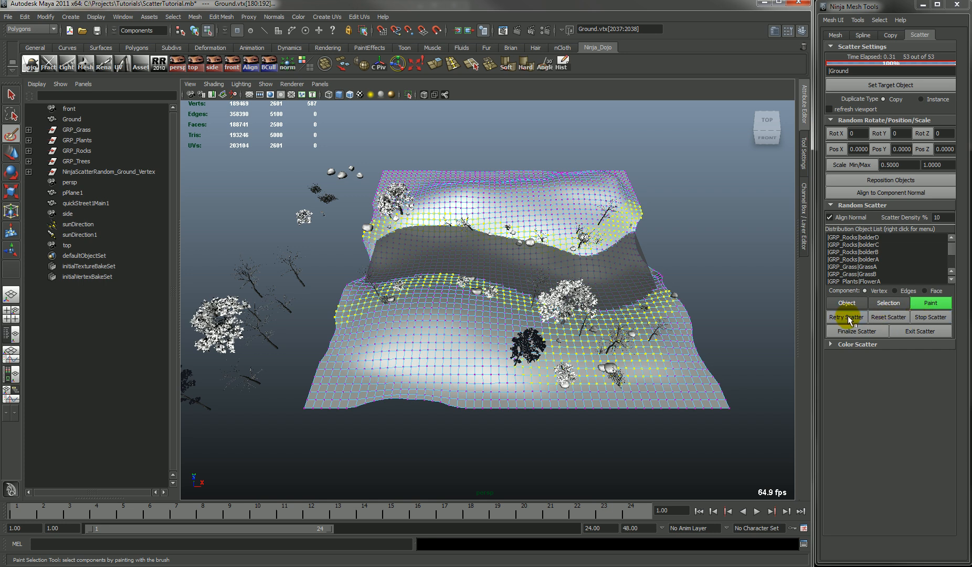
Retry the paint scatter three times for a 71-object layout, then stop and reselect Ground.
left_click(846, 317)
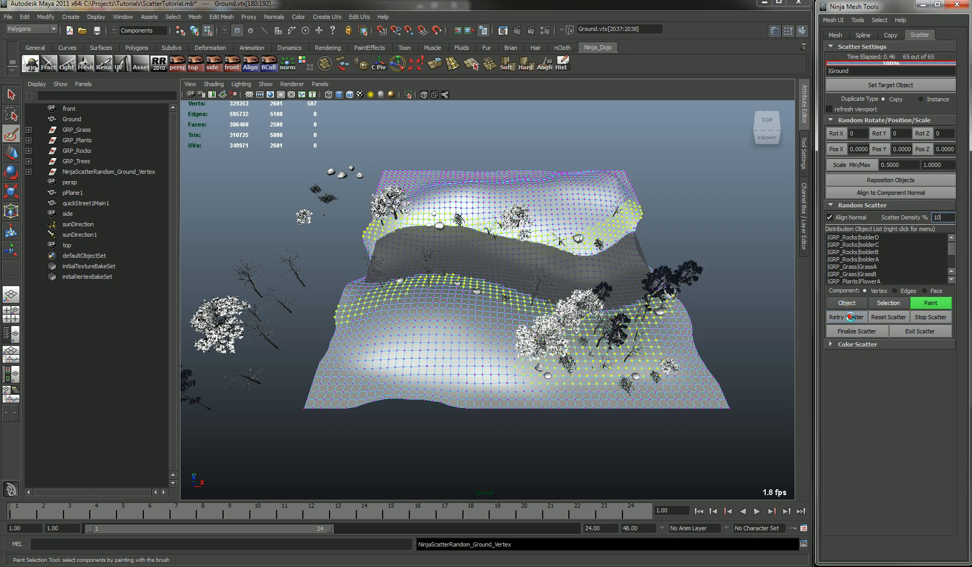
left_click(846, 317)
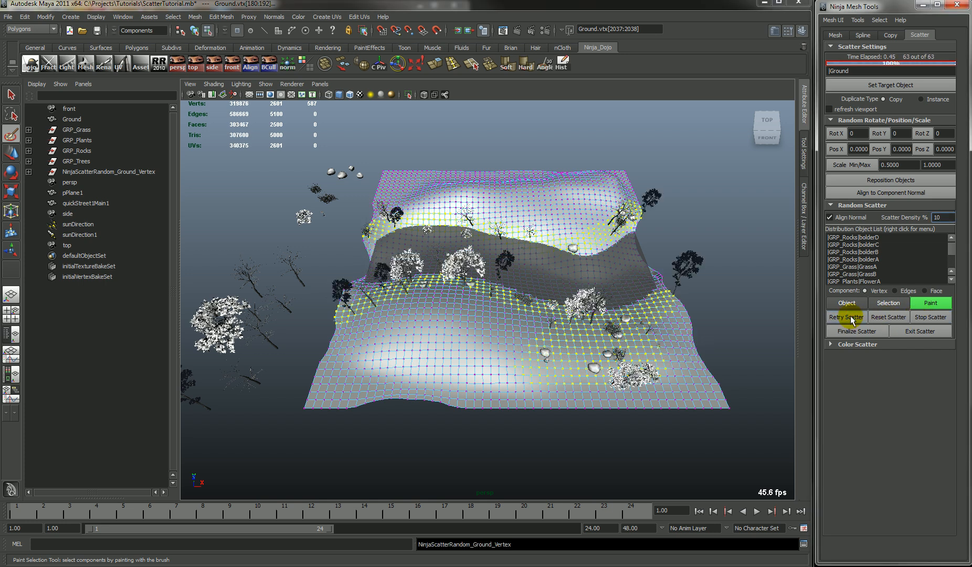
left_click(846, 317)
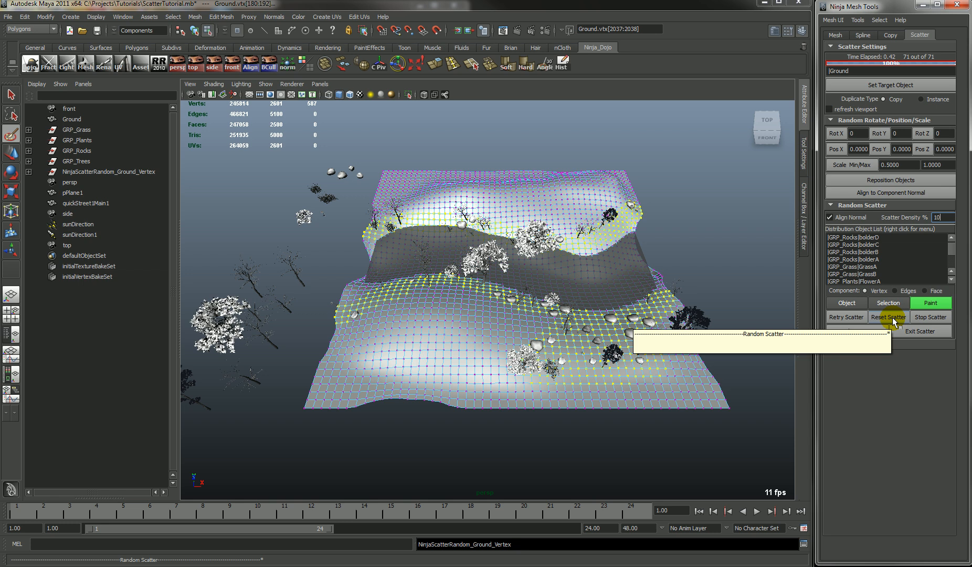
left_click(929, 317)
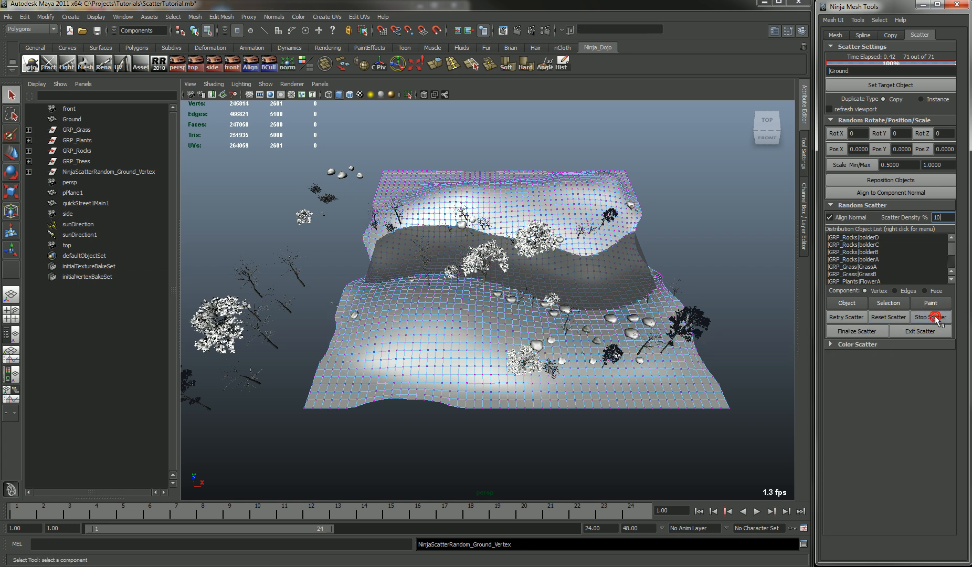
left_click(931, 317)
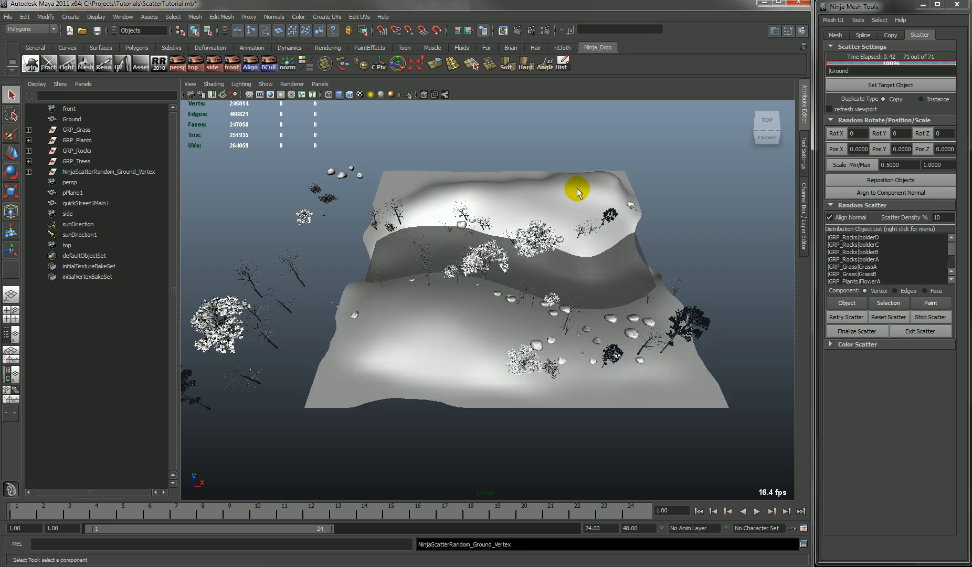
left_click(72, 120)
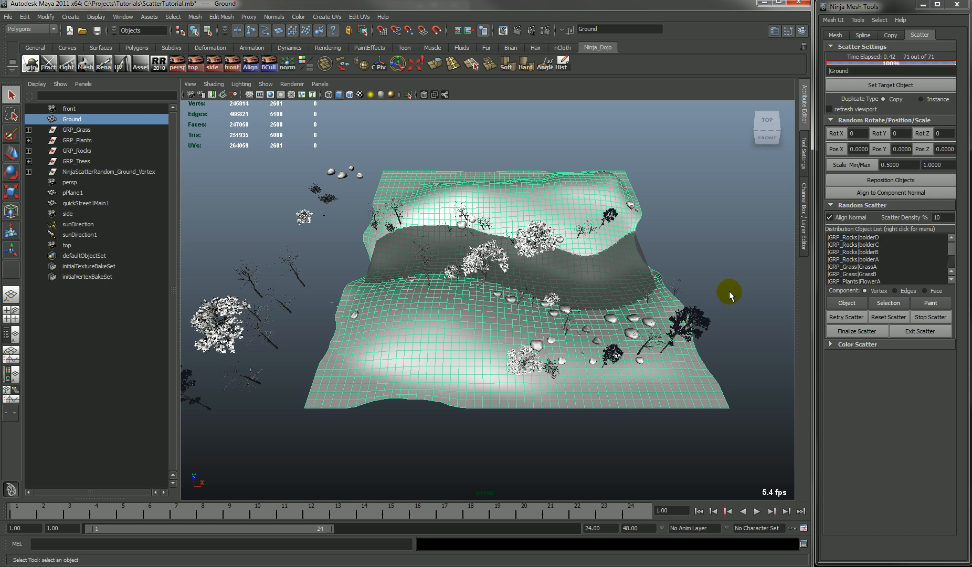
Finalize the 71-object painted scatter into the FinalizeScatter_Ground_Vertex group.
left_click(857, 330)
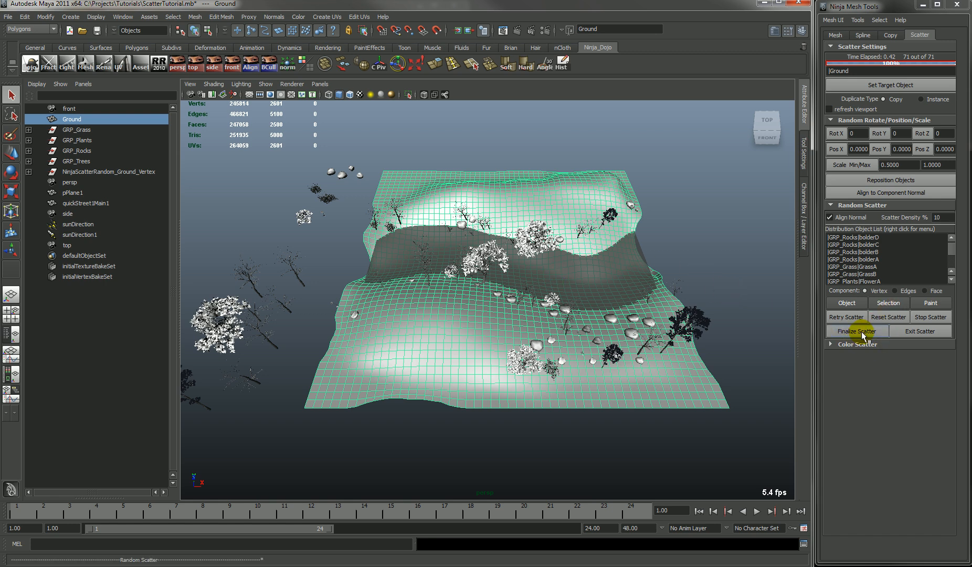
mouse_move(857, 331)
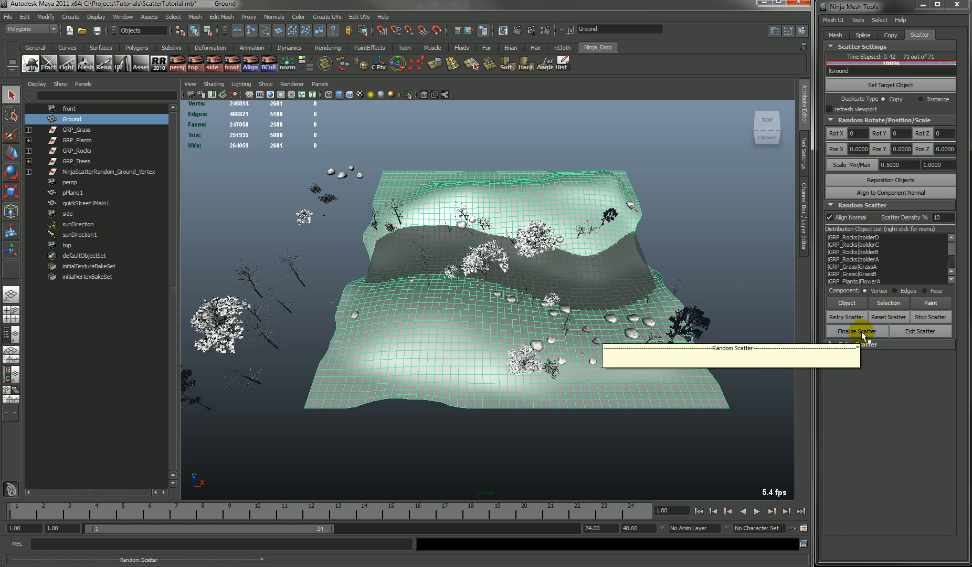
left_click(857, 331)
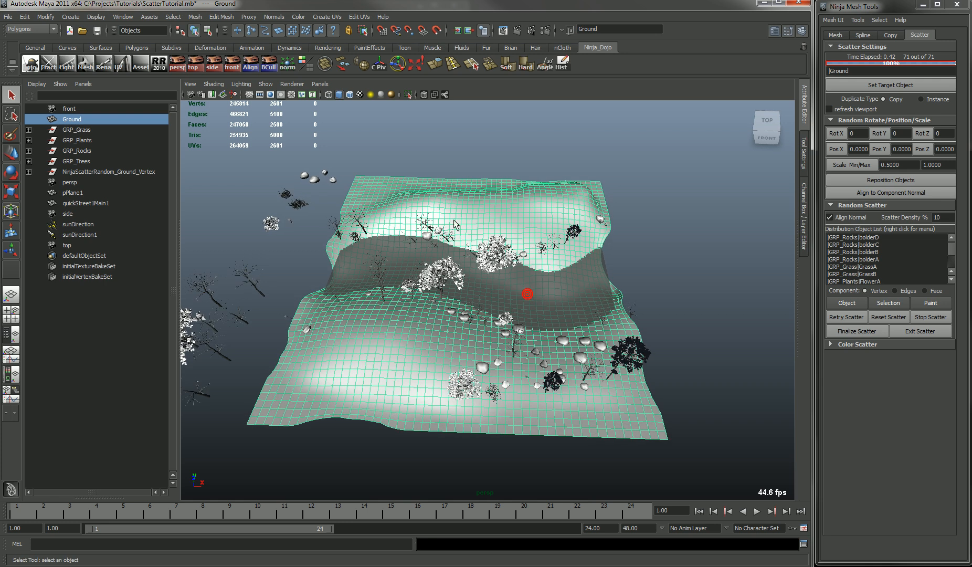
left_click(857, 330)
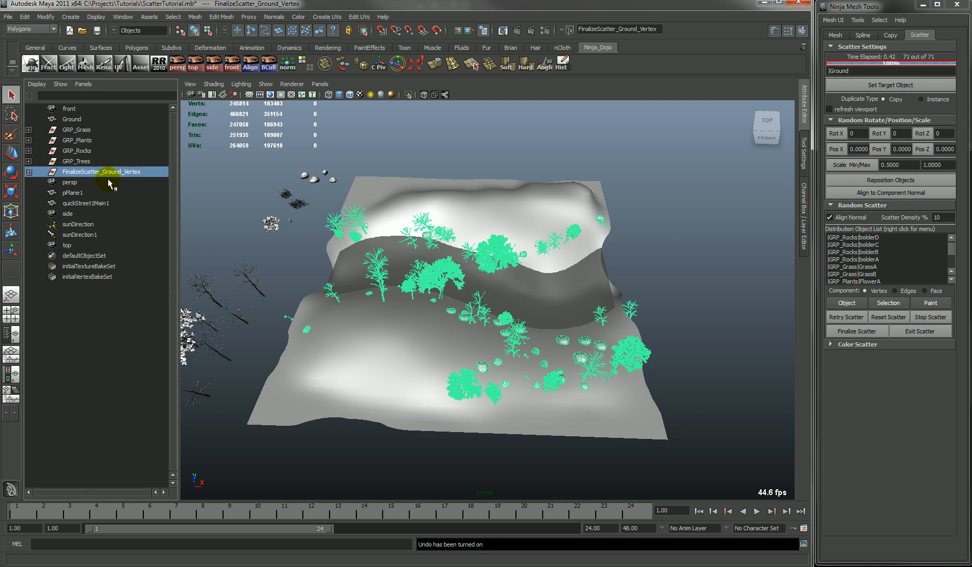
Reselect Ground and paint a fresh scatter, switching component options, producing 13 objects.
left_click(72, 119)
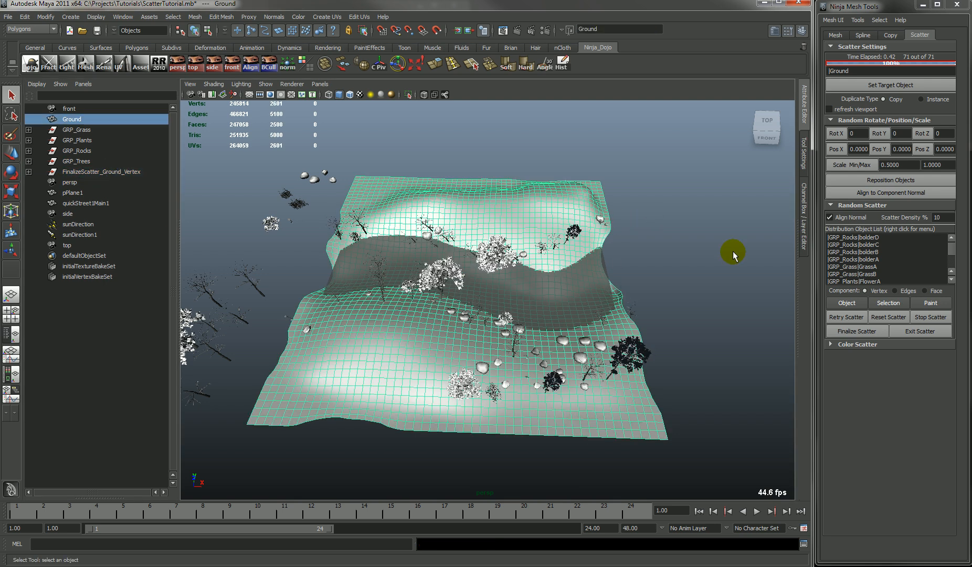
left_click(931, 303)
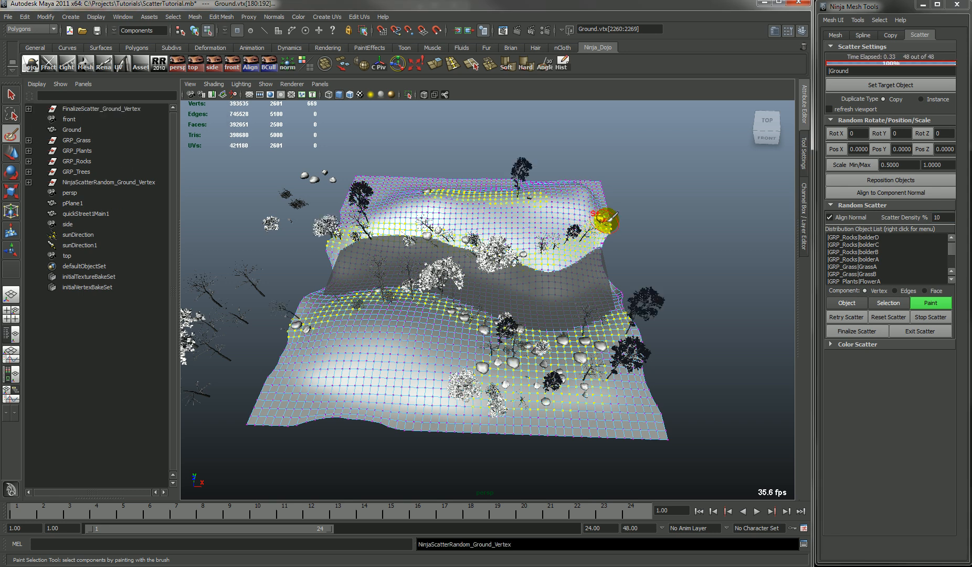
left_click(908, 290)
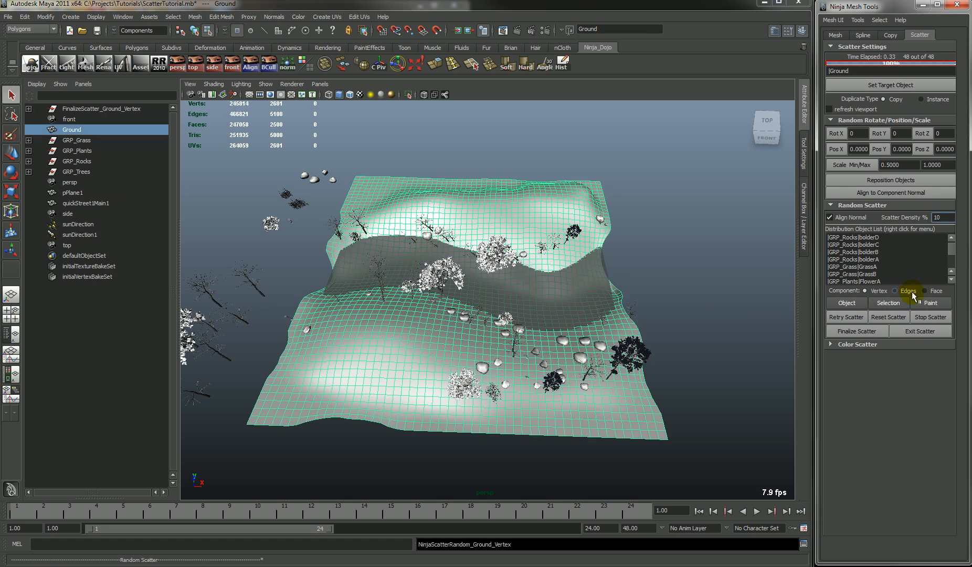
left_click(931, 303)
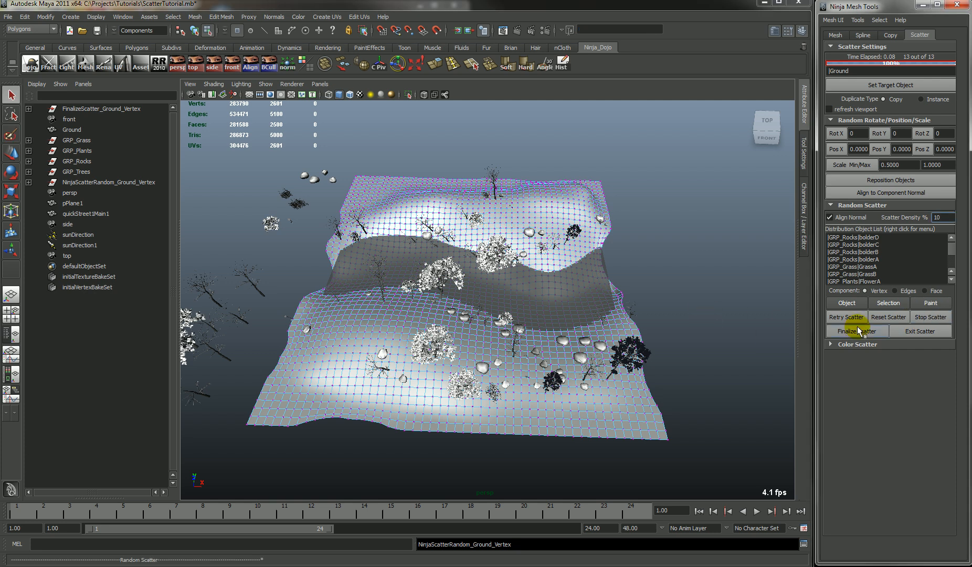
mouse_move(942, 335)
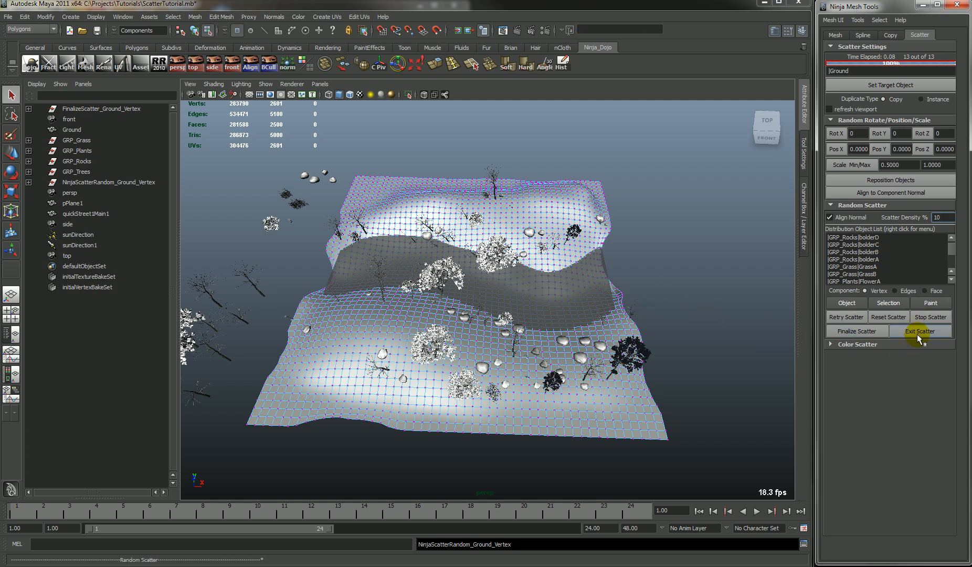
Exit the scatter session, delete the NinjaScatterRandom_Ground_Vertex group, and reselect Ground.
left_click(921, 331)
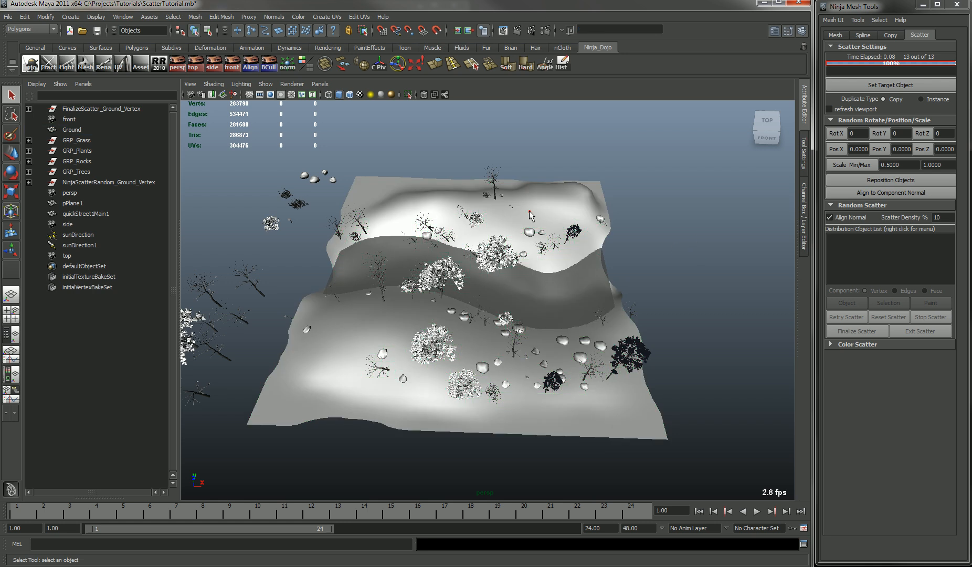
left_click(72, 129)
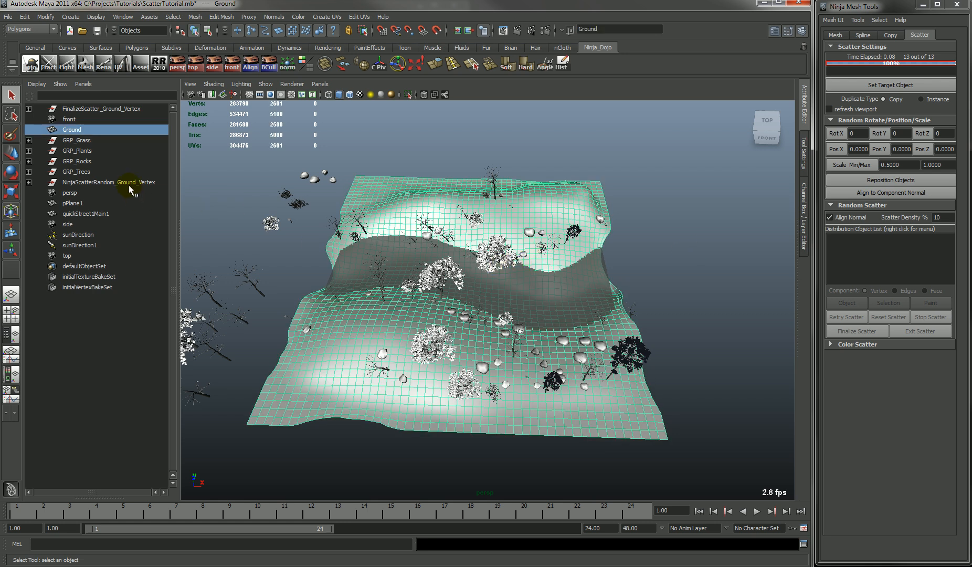
left_click(106, 109)
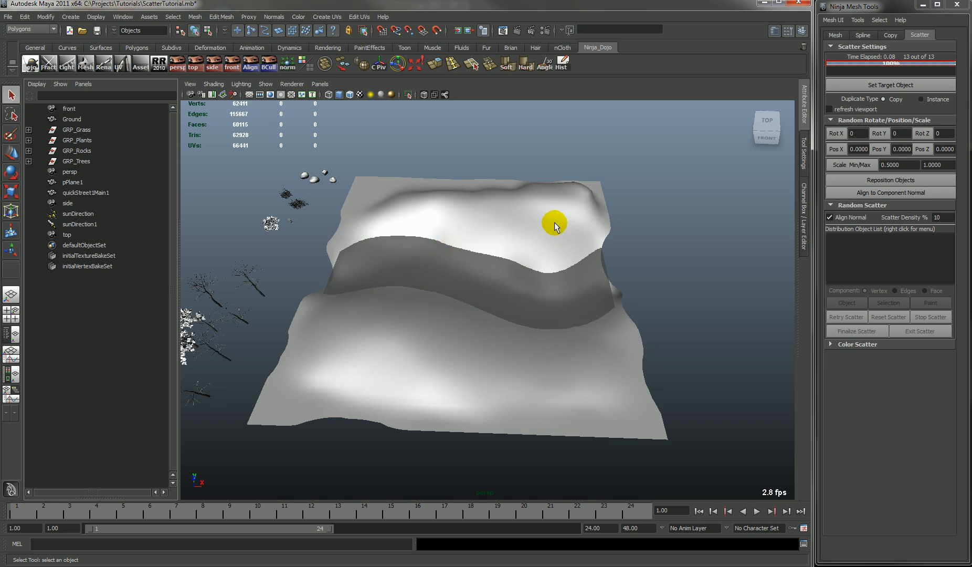
left_click(72, 119)
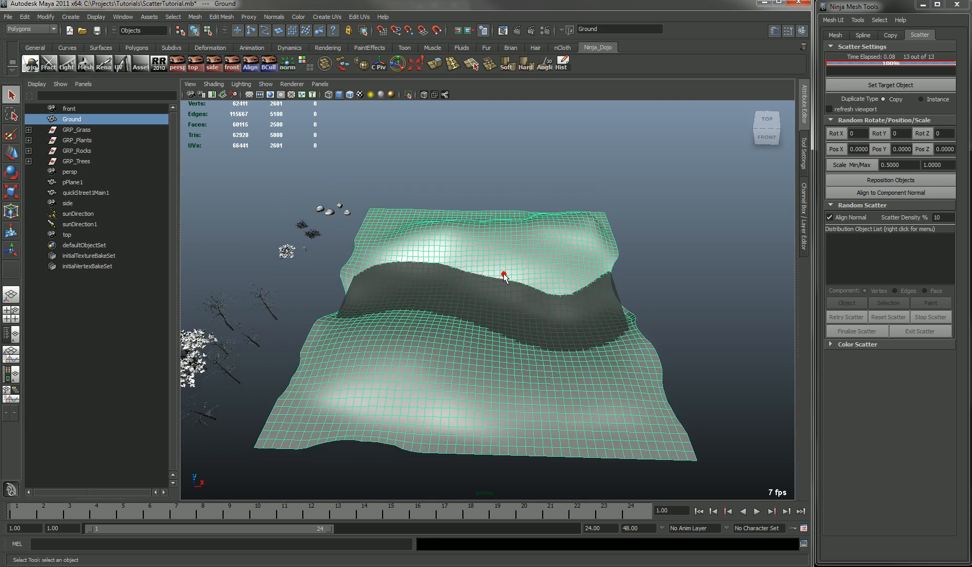
Target Ground at density 50 and paint 226 boulders along both slope edges.
left_click(890, 85)
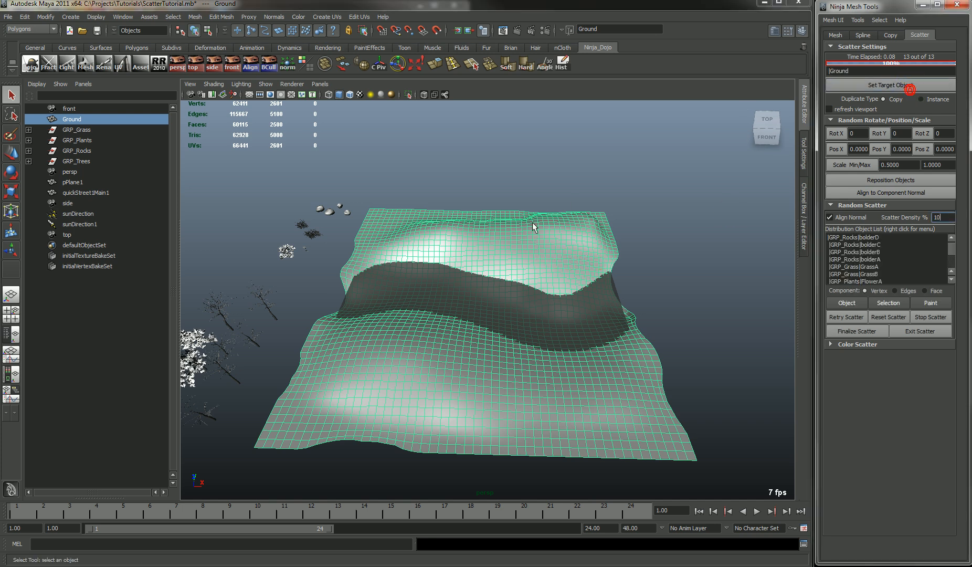
left_click(335, 205)
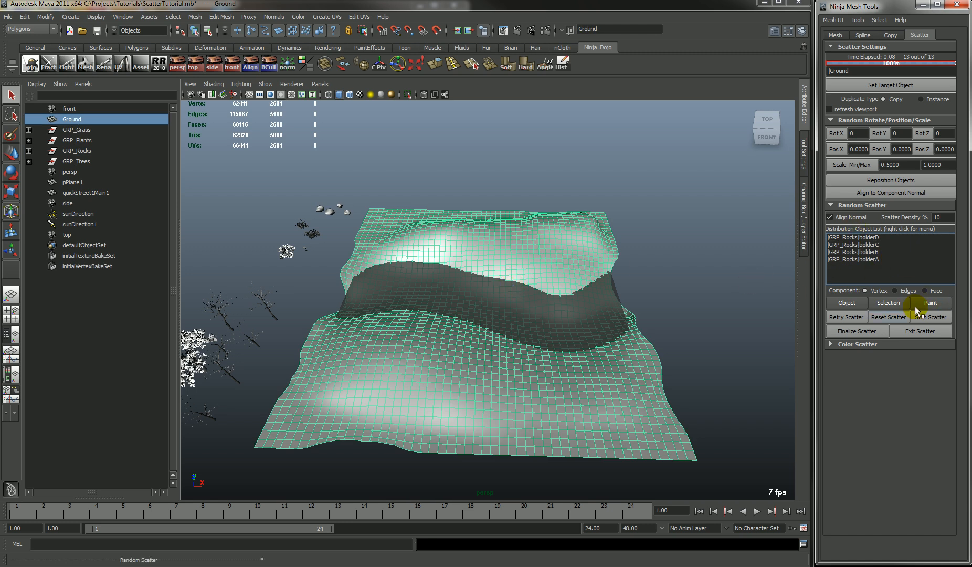
left_click(930, 303)
type("50")
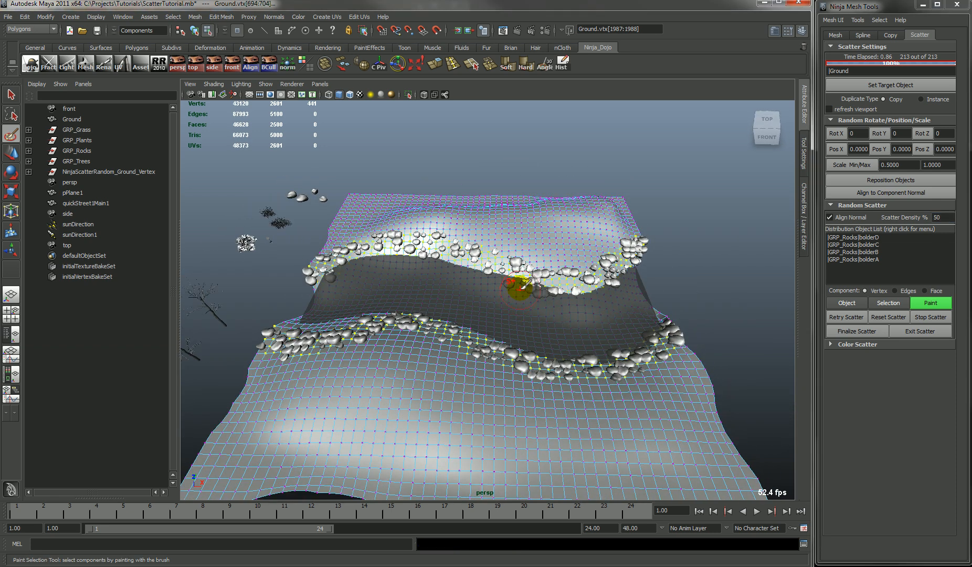
triple_click(891, 165)
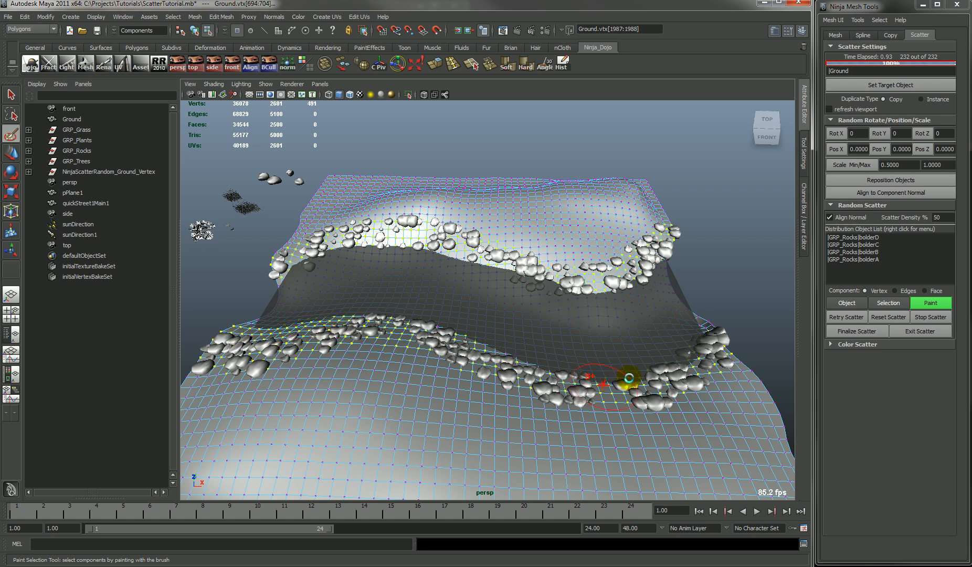
left_click(888, 317)
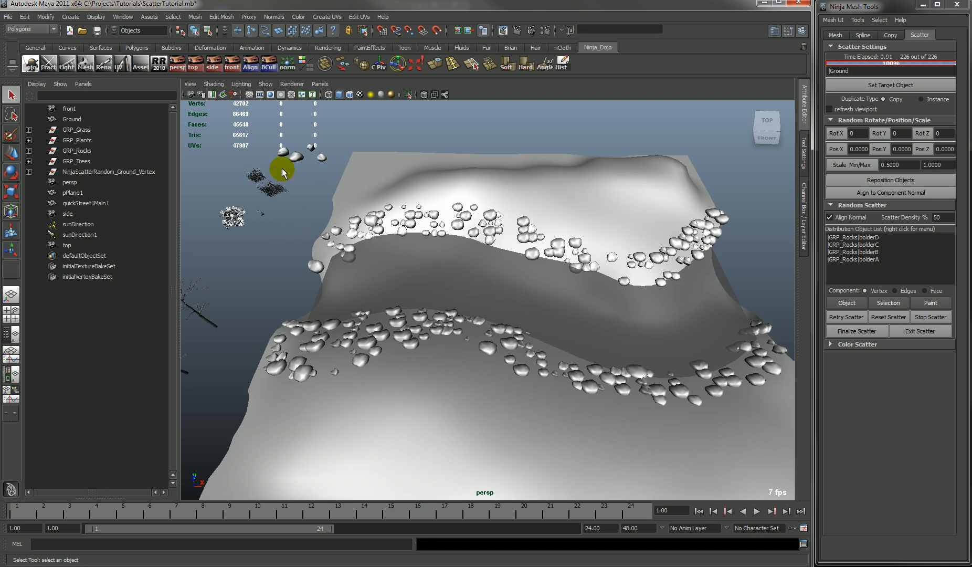
Store GRP_Grass as distribution objects and paint 220 grass clumps beside the boulder lines.
right_click(855, 237)
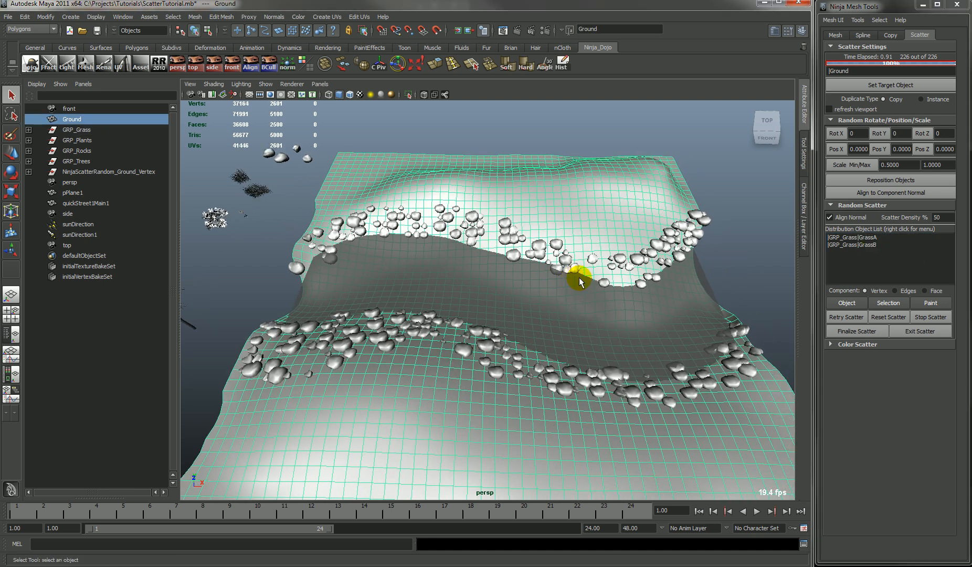
left_click(930, 303)
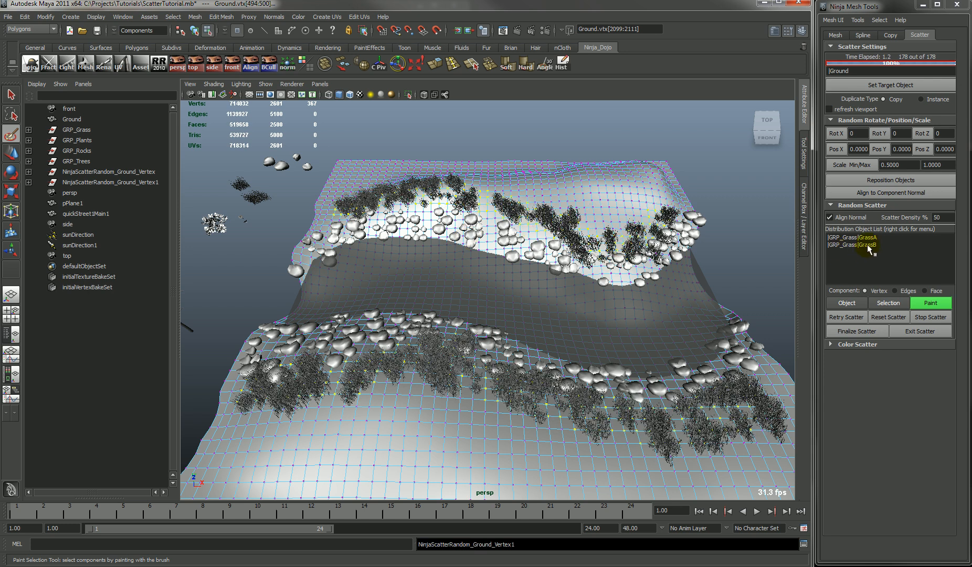
left_click(630, 223)
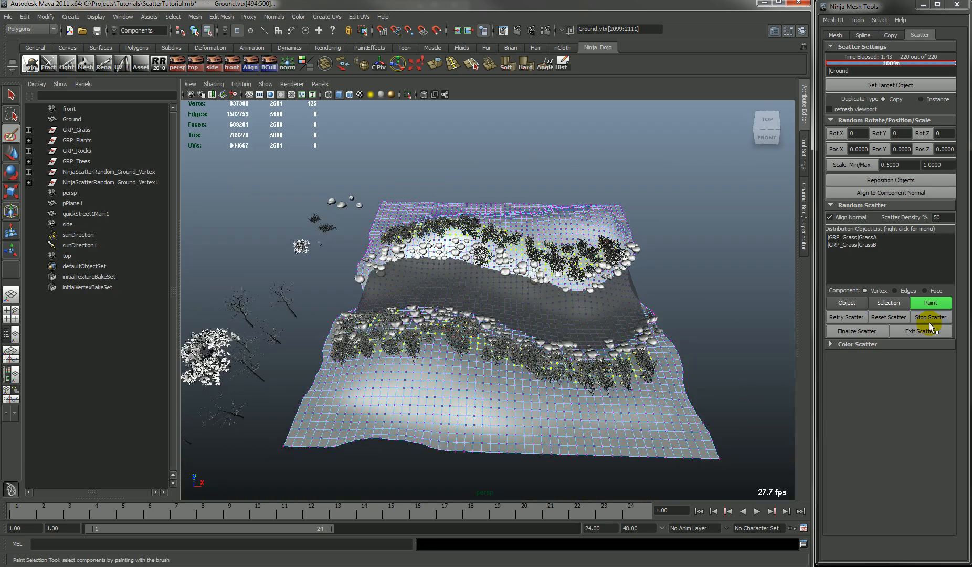
left_click(931, 317)
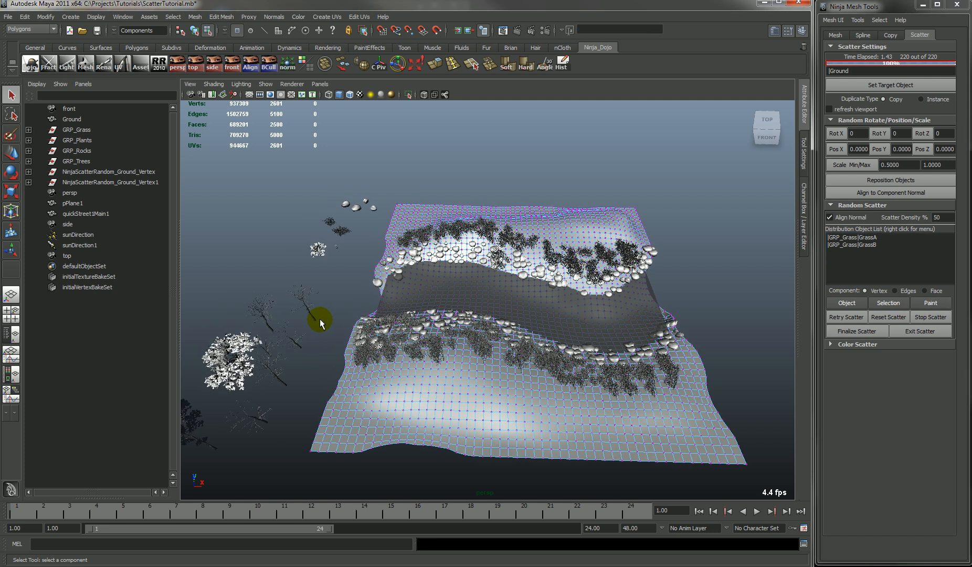
Store GRP_Plants and paint a 115-object flower and plant band across the lower terrain.
right_click(319, 322)
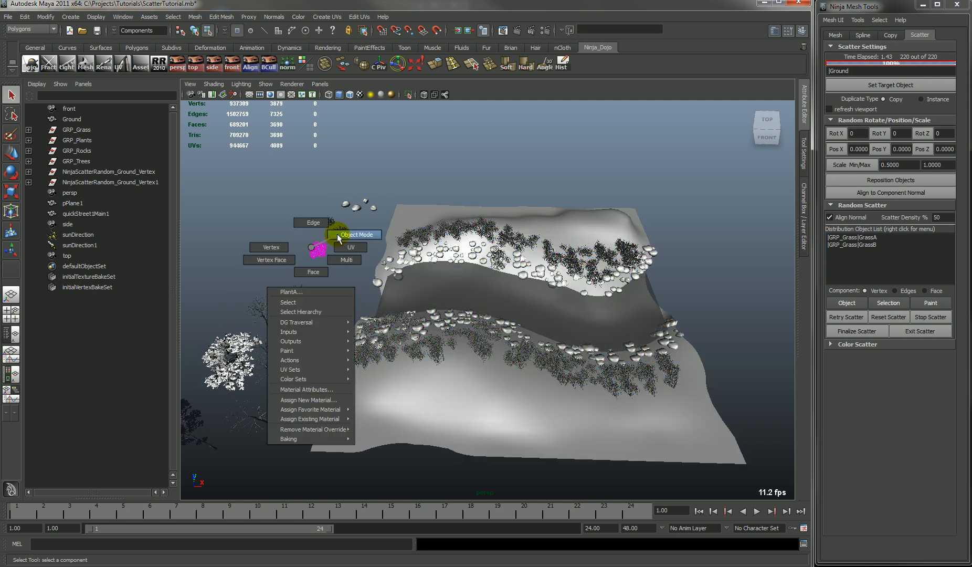
left_click(289, 291)
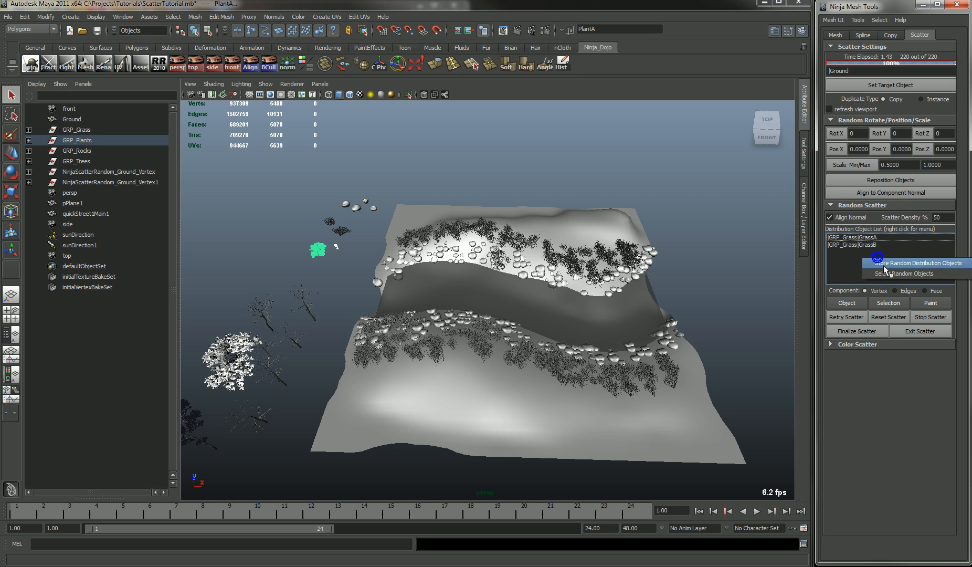
left_click(905, 274)
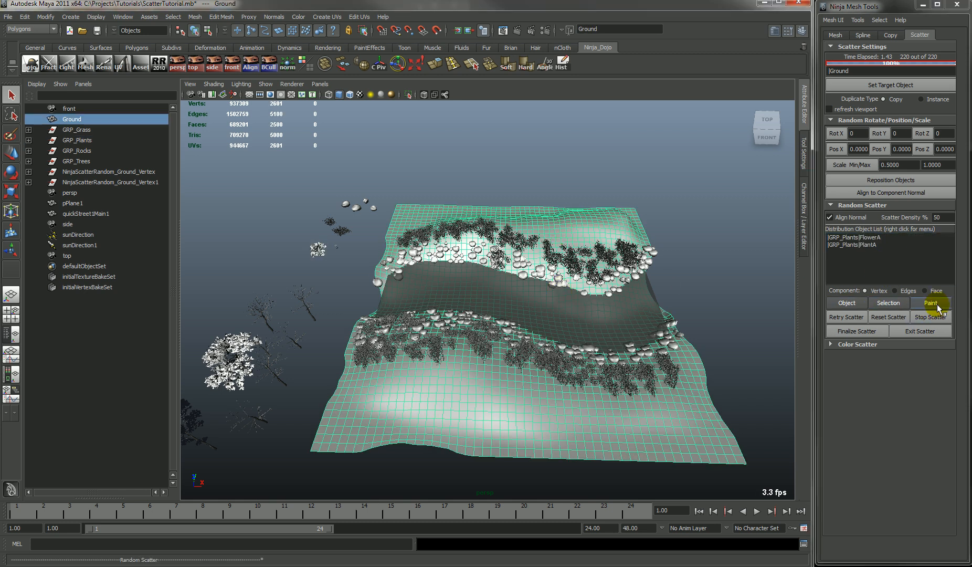
left_click(930, 303)
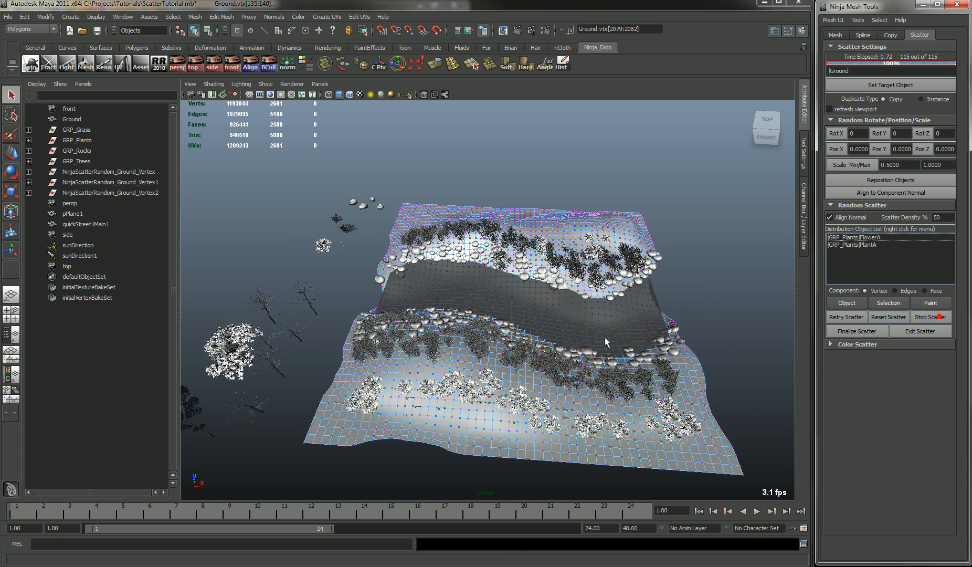
left_click(72, 119)
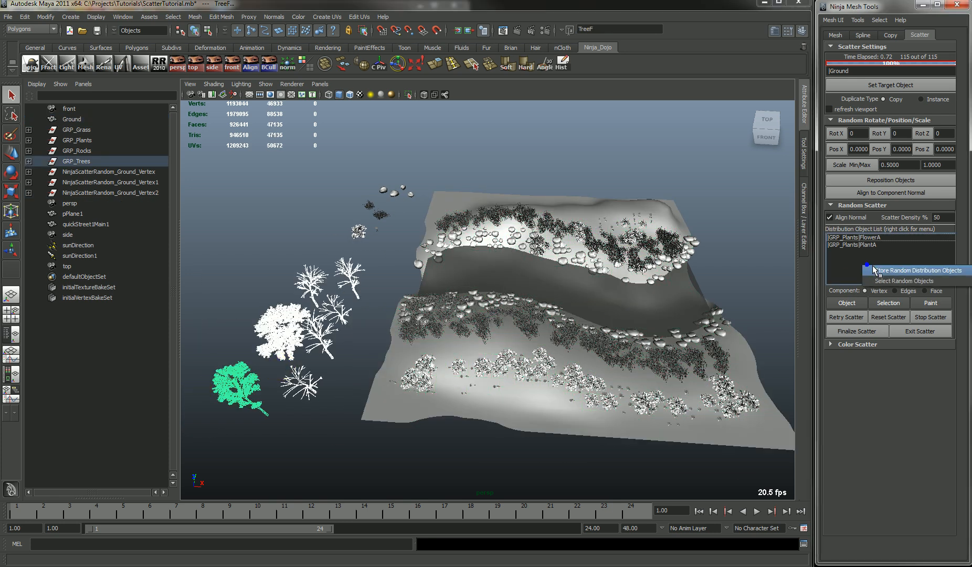
Store GRP_Trees and paint 57 trees at 10% density over the upper plateau.
left_click(919, 271)
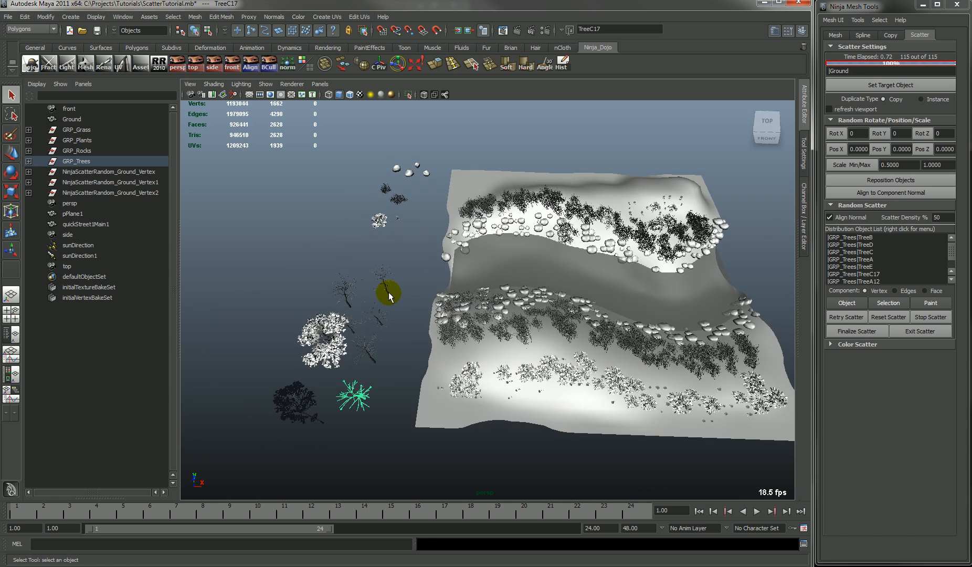
left_click(353, 325)
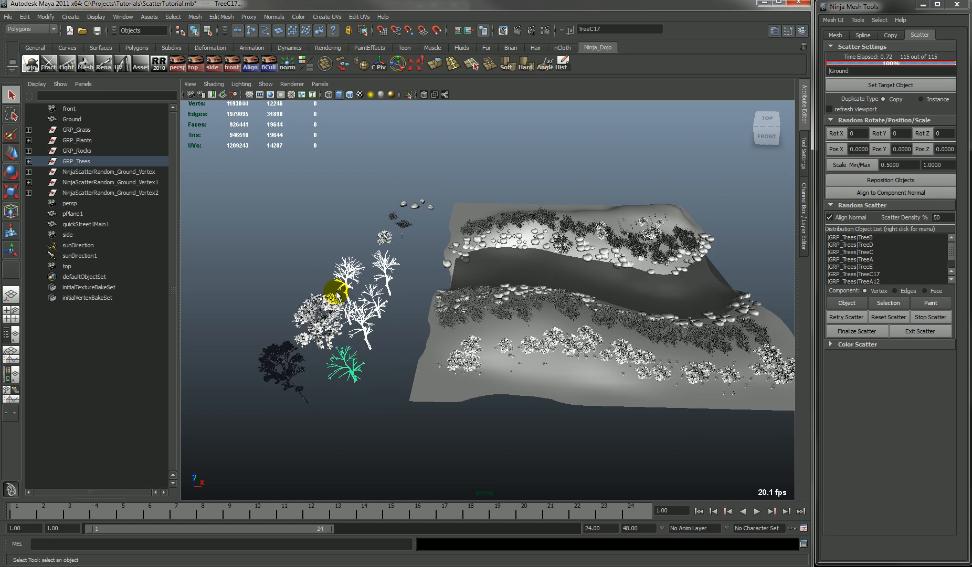
left_click(72, 119)
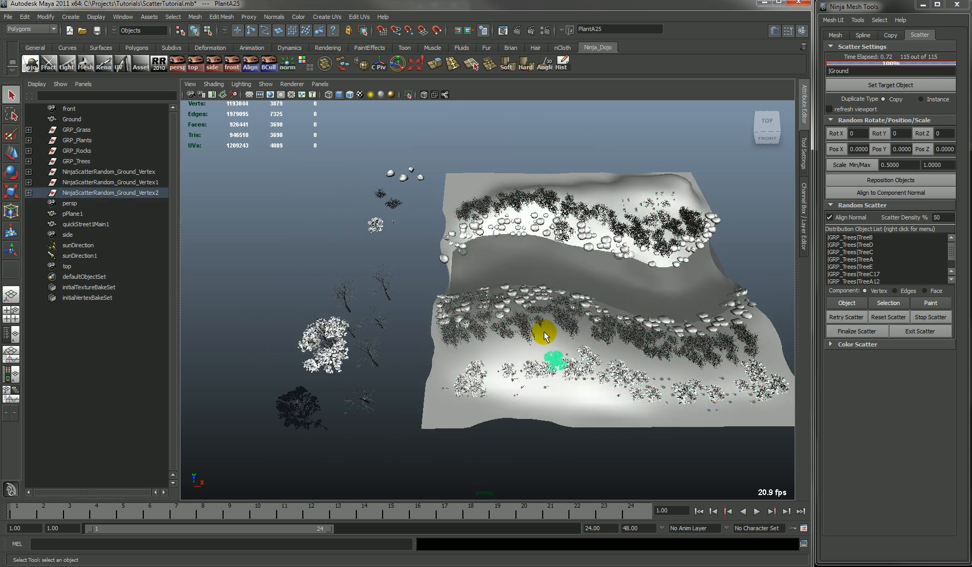
left_click(931, 303)
type("10")
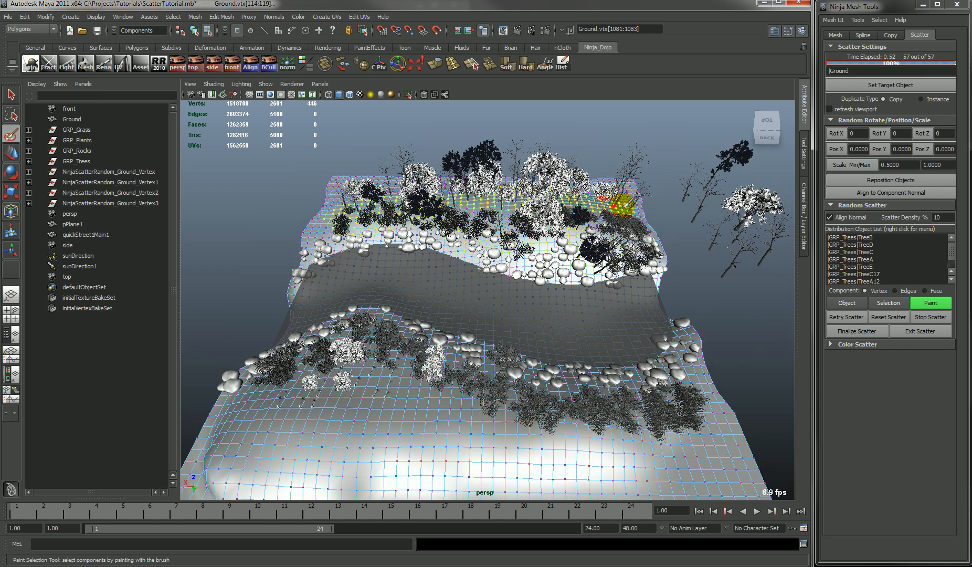
Finalize the upper tree layout, then paint 53 more trees over the lower terrain.
left_click(858, 331)
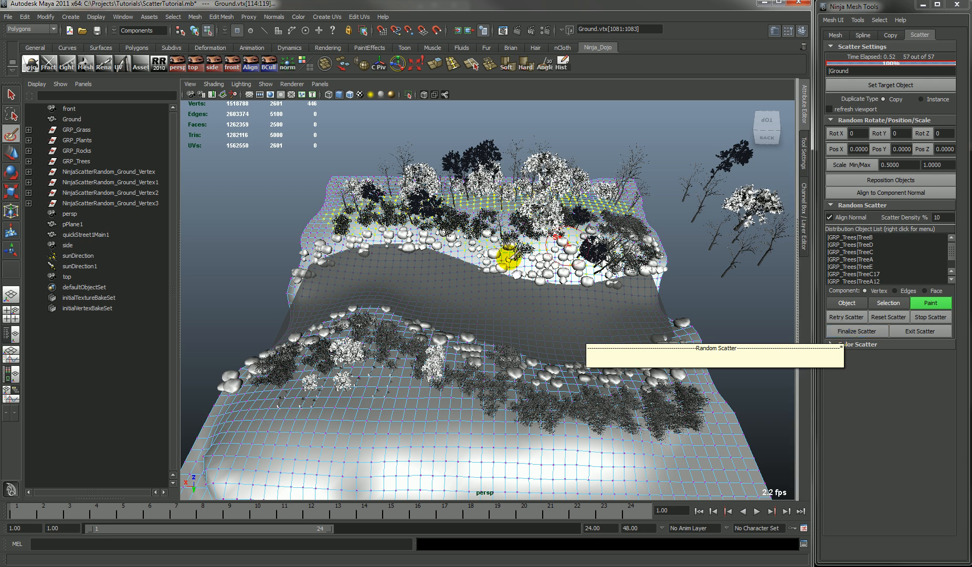
left_click(857, 331)
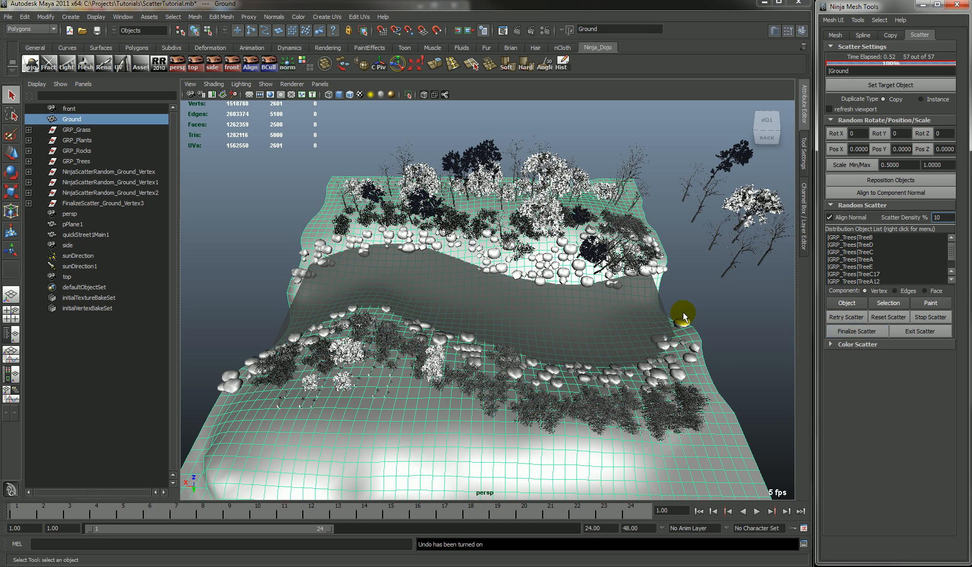
mouse_move(372, 271)
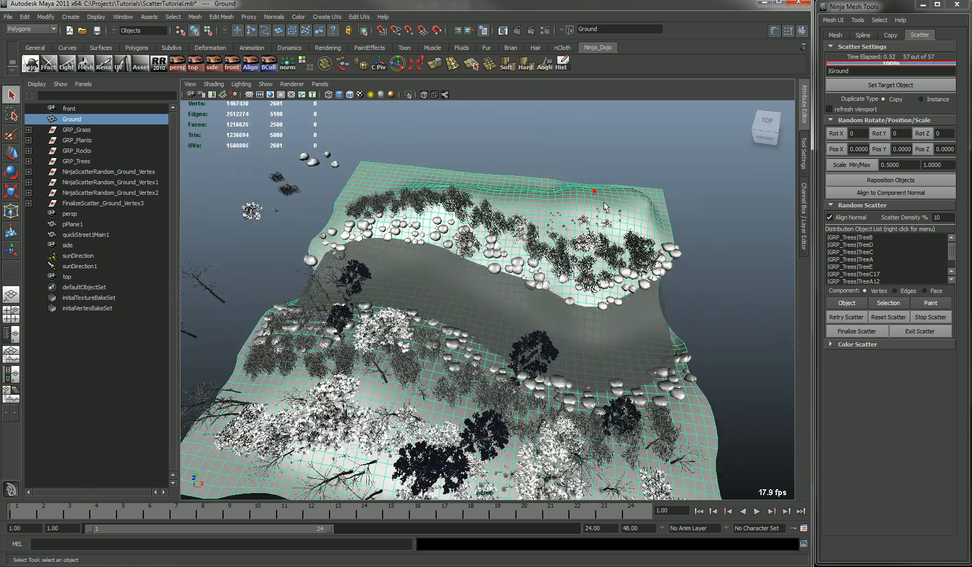
left_click(930, 303)
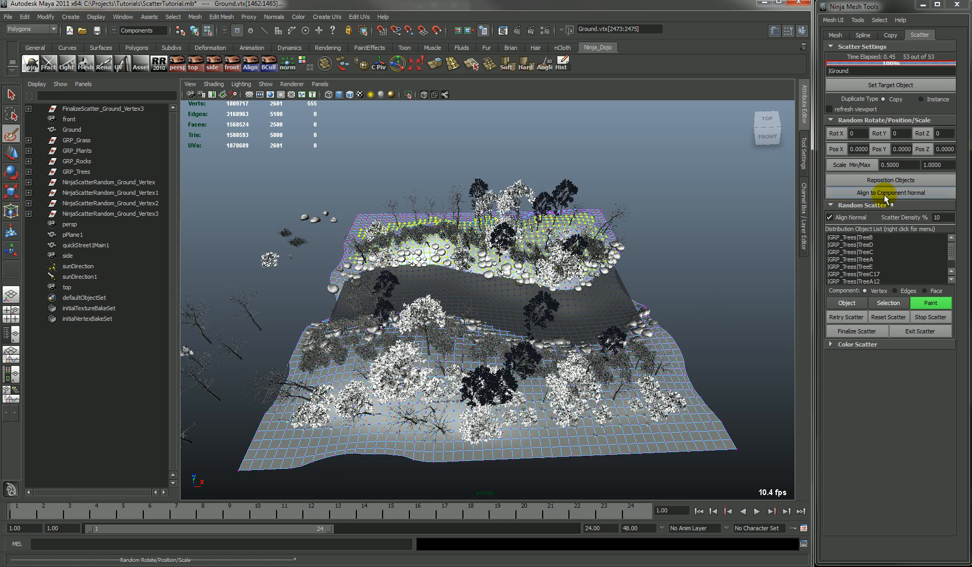
Stop the scatter, collapse the random scatter options, and set Ground as target object.
left_click(931, 317)
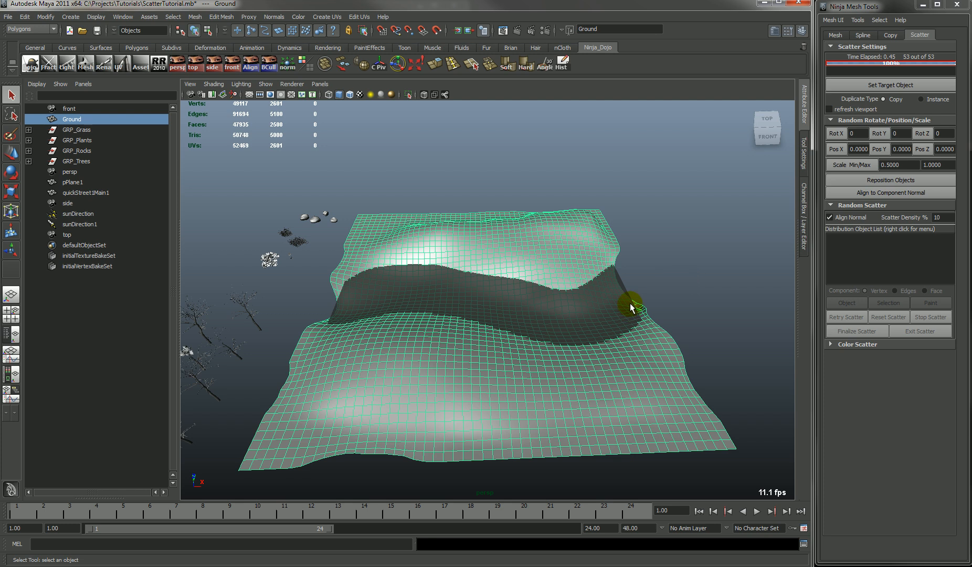
mouse_move(838, 358)
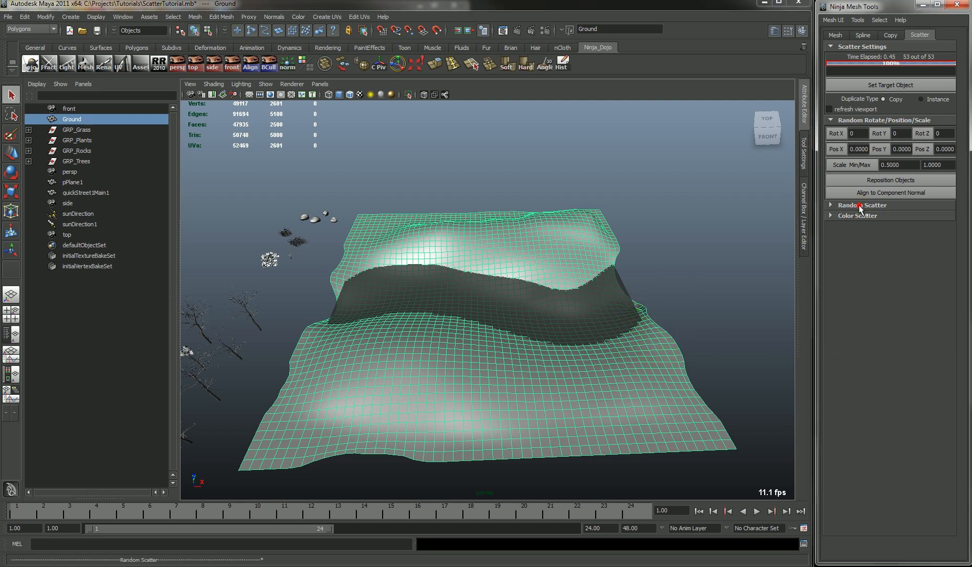
left_click(859, 215)
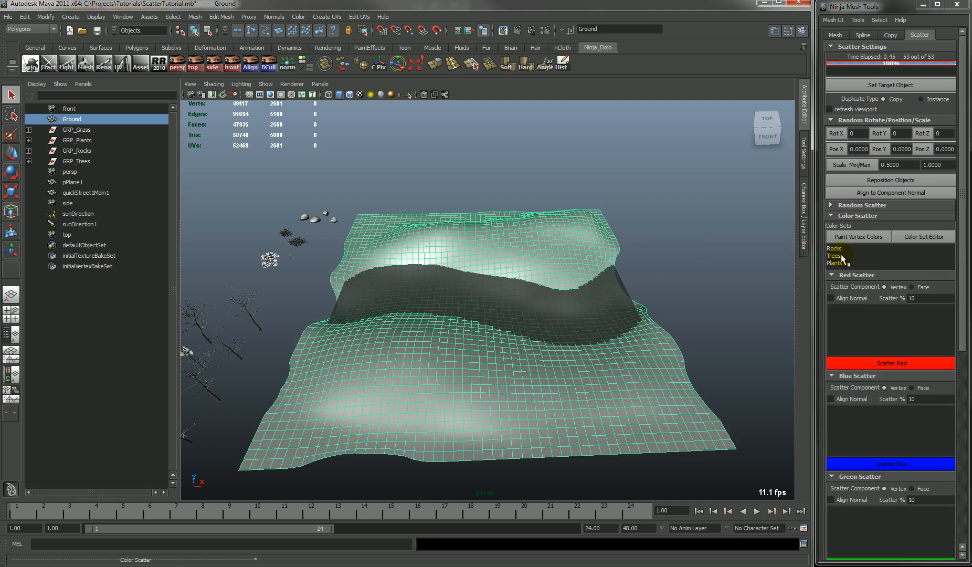
left_click(835, 263)
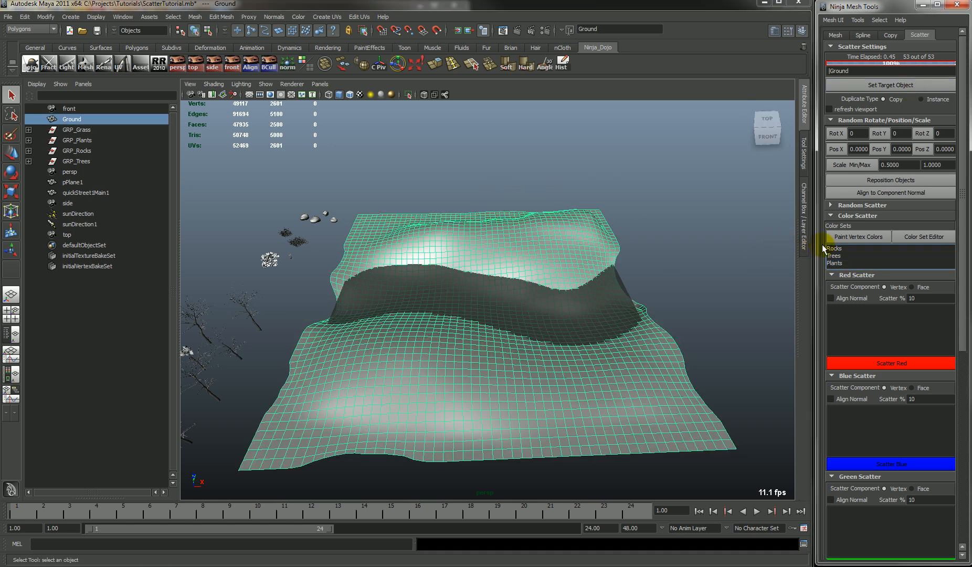
Turn on Ground's vertex color display and switch from the Trees to the Rocks color set.
left_click(834, 255)
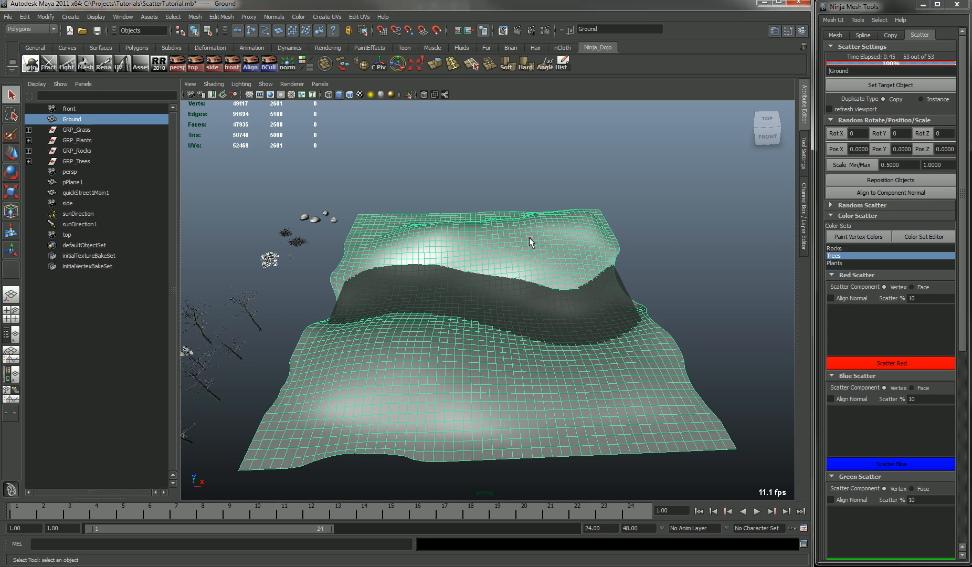
left_click(298, 17)
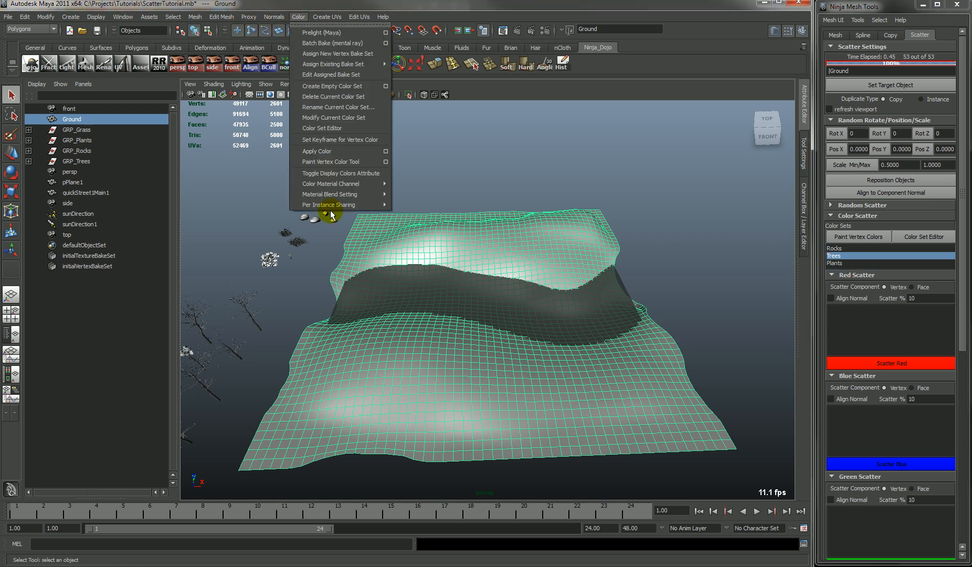
mouse_move(335, 172)
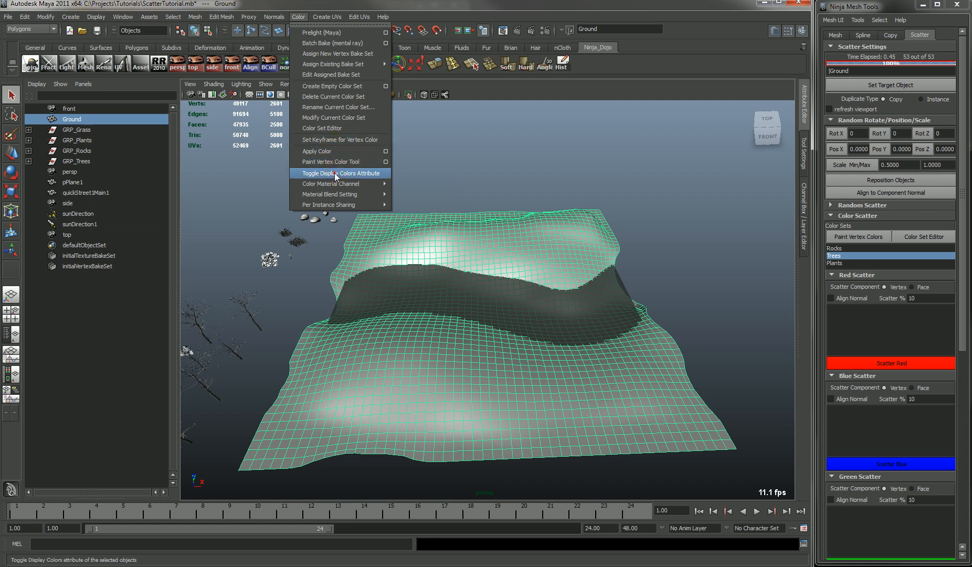
left_click(338, 173)
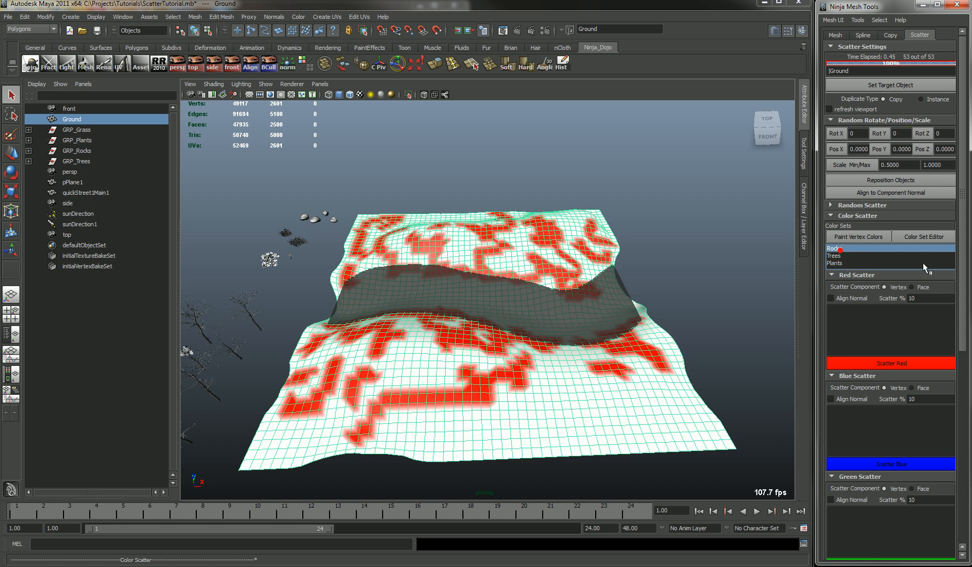
scroll("down", 3)
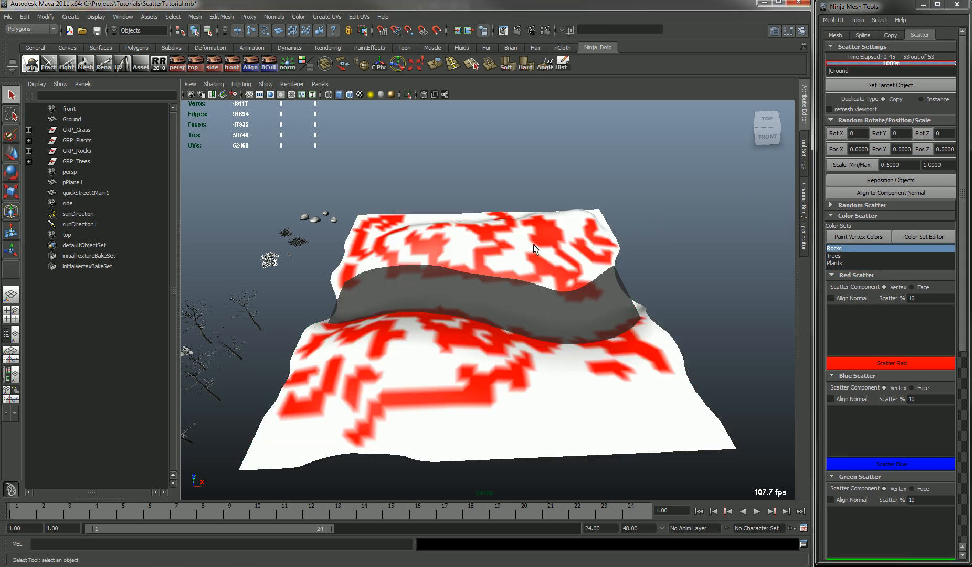
left_click(835, 256)
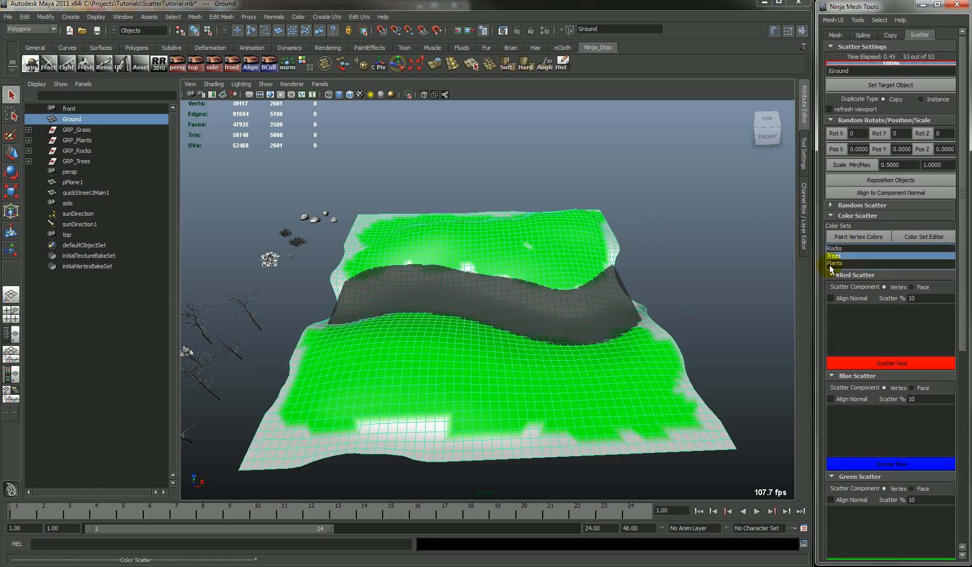
left_click(834, 248)
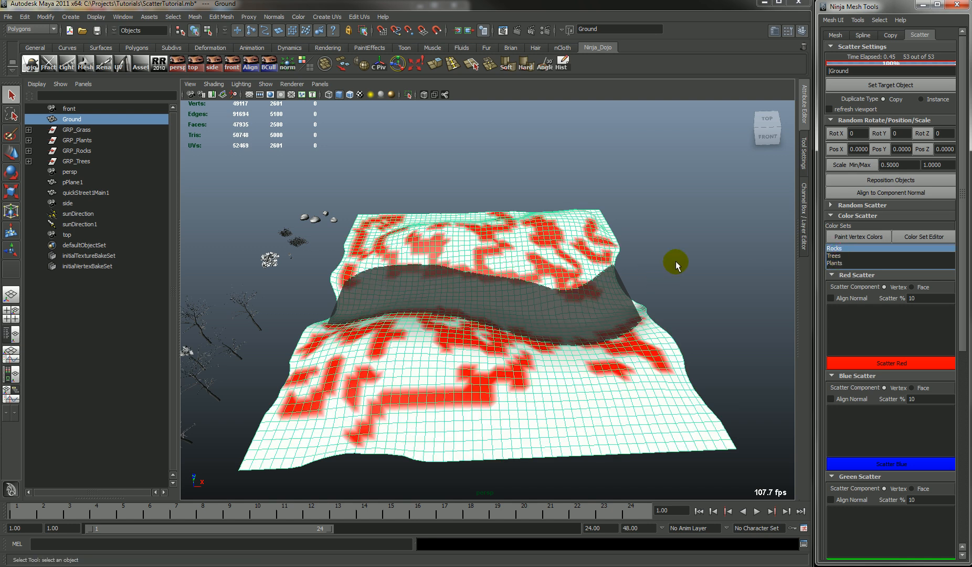
mouse_move(332, 211)
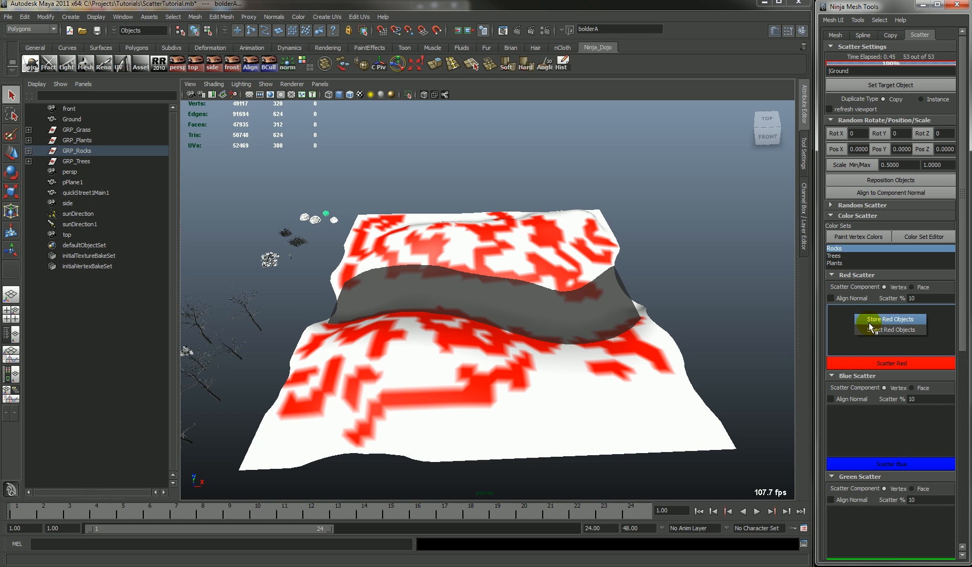
Store the boulders as Red Scatter objects and the trees as Green, then show the Plants set.
left_click(890, 319)
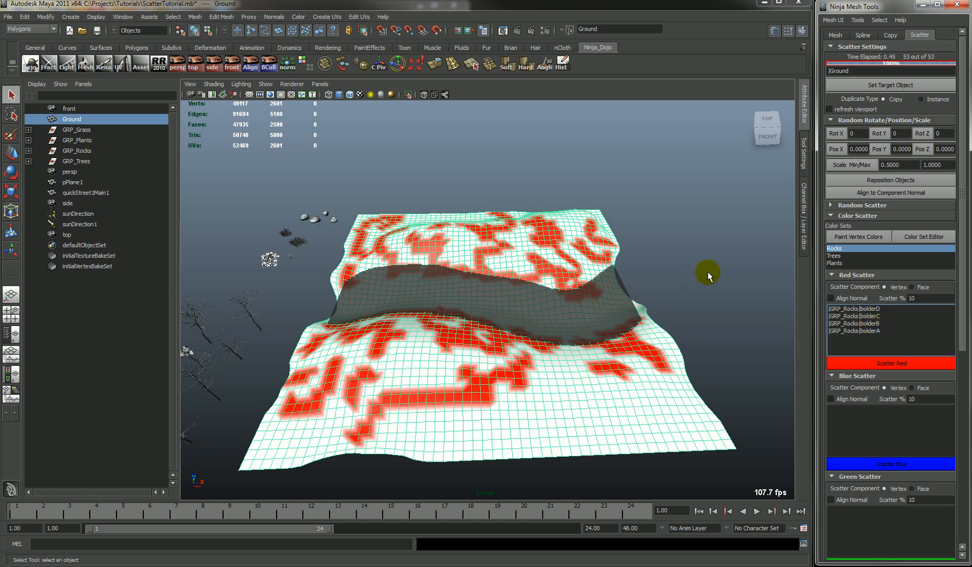
left_click(835, 257)
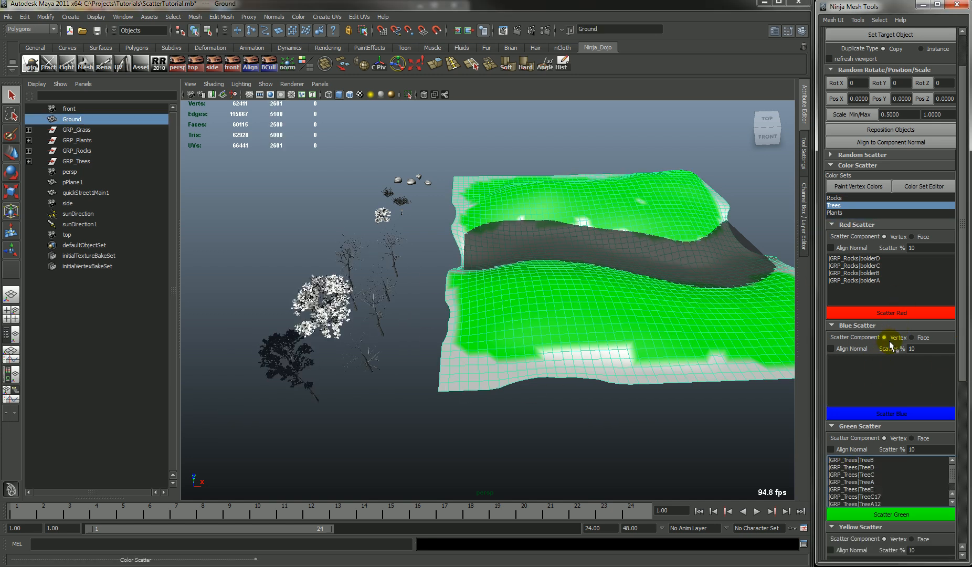
left_click(835, 213)
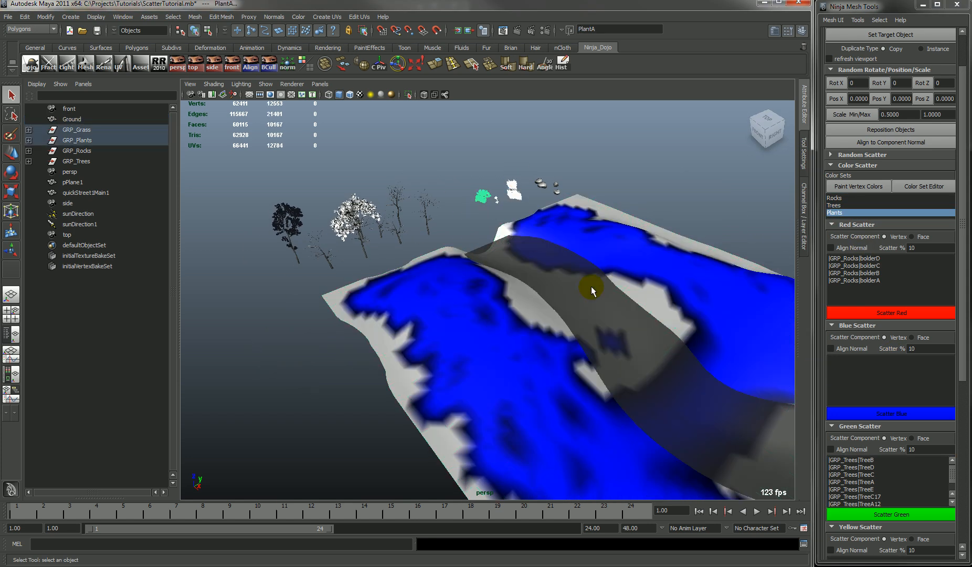
left_click(72, 119)
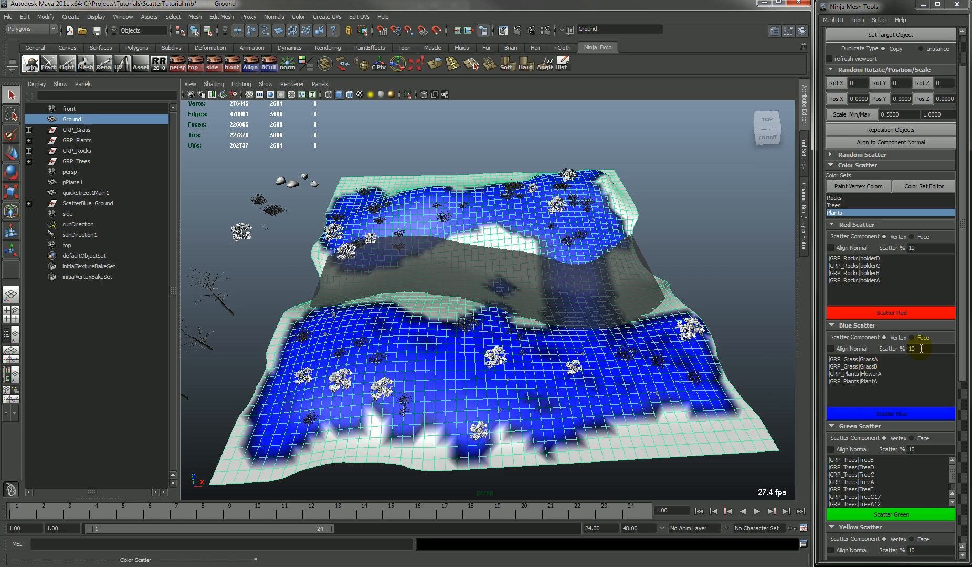
Set Scatter % to 50 and scatter grass and plants over the blue regions.
triple_click(917, 348)
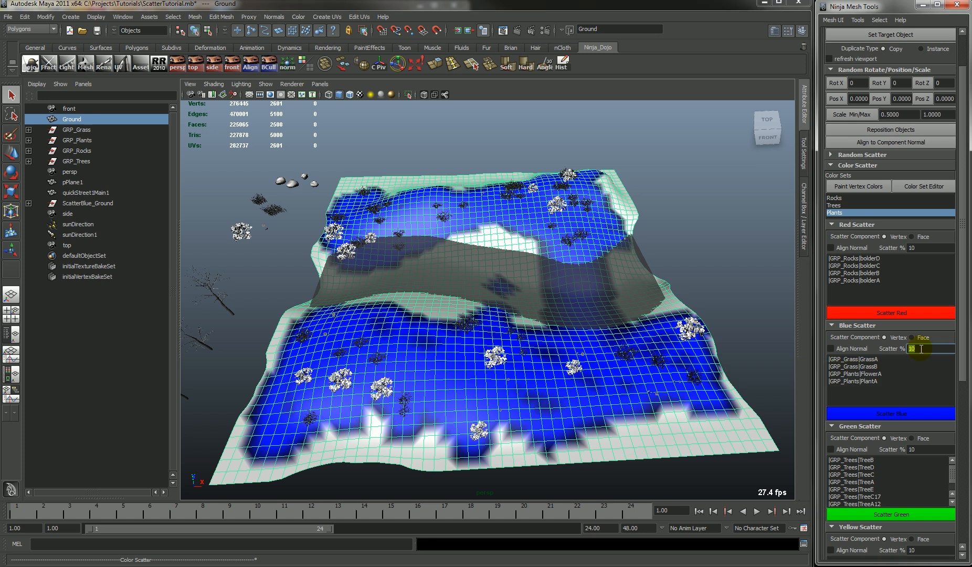
type("50")
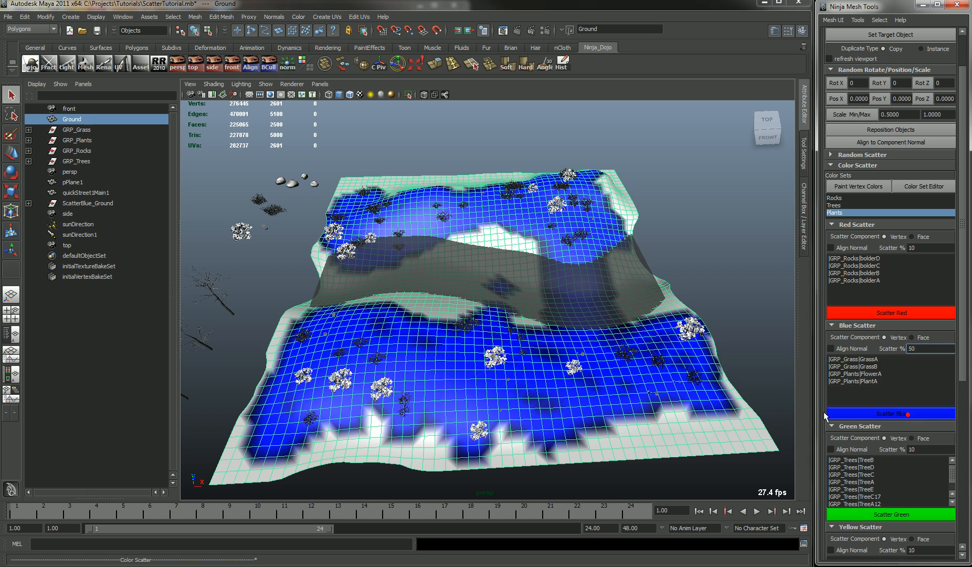
left_click(889, 414)
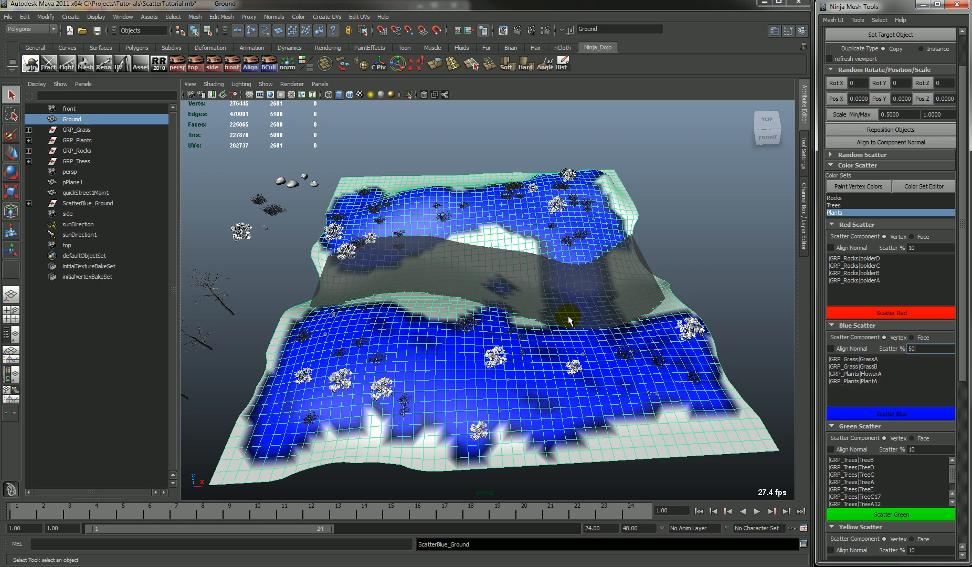
left_click(890, 414)
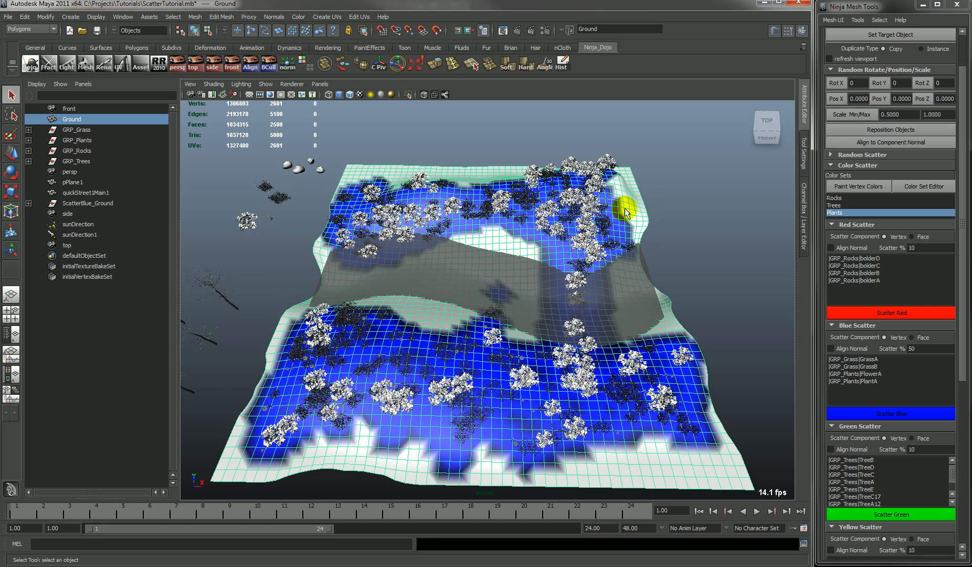
mouse_move(650, 246)
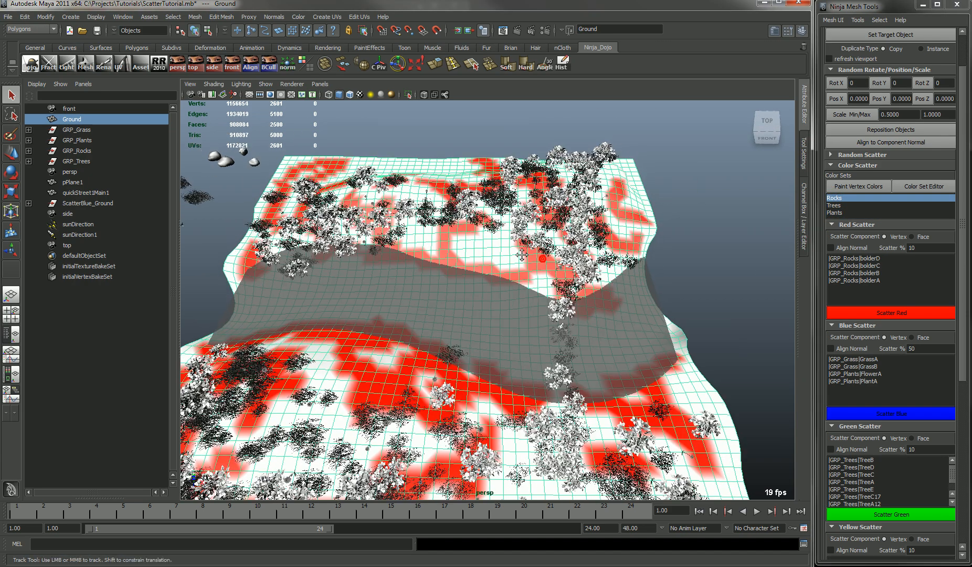
Paint red bands on the Rocks colour set along the ridge with a 500-radius brush.
left_click(859, 186)
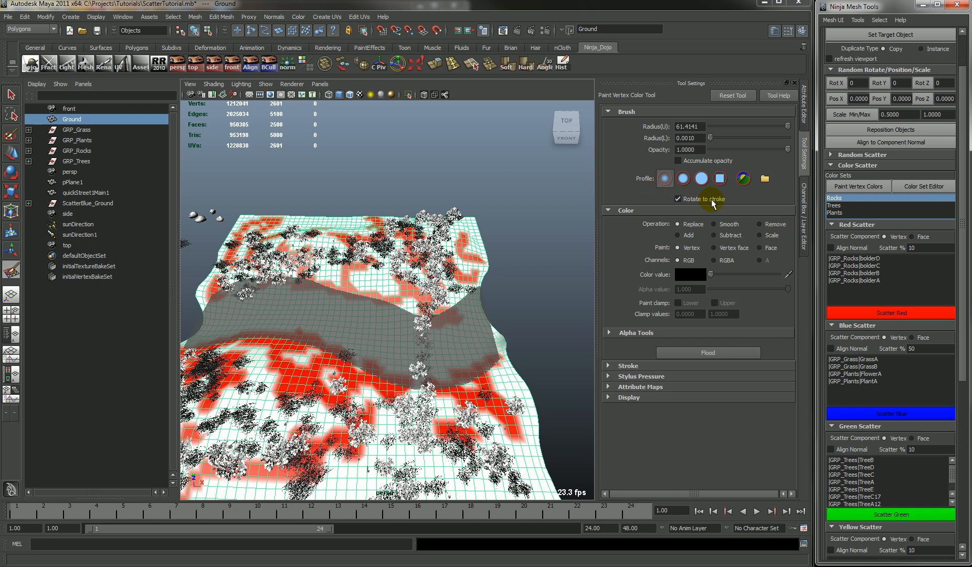
left_click(690, 274)
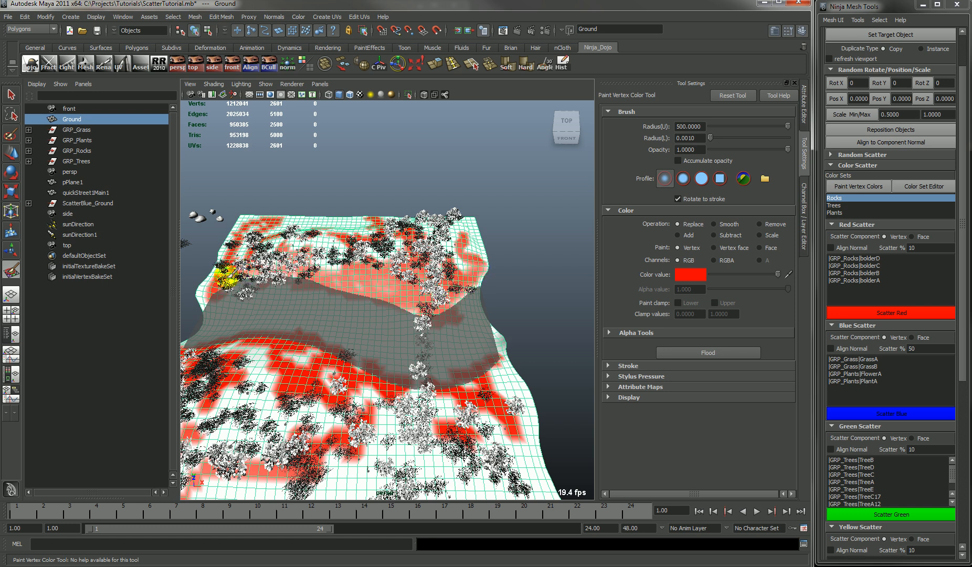
left_click(329, 373)
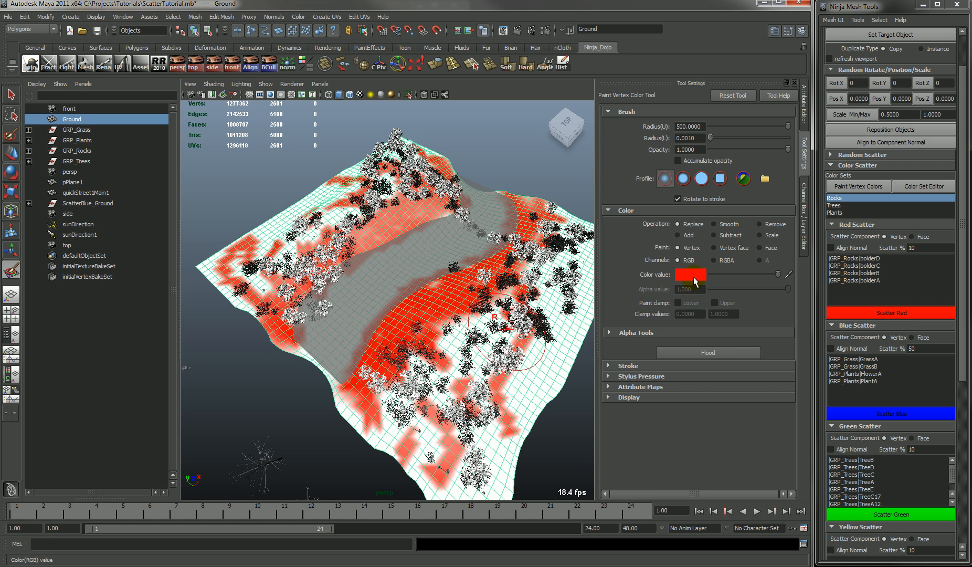
left_click(689, 274)
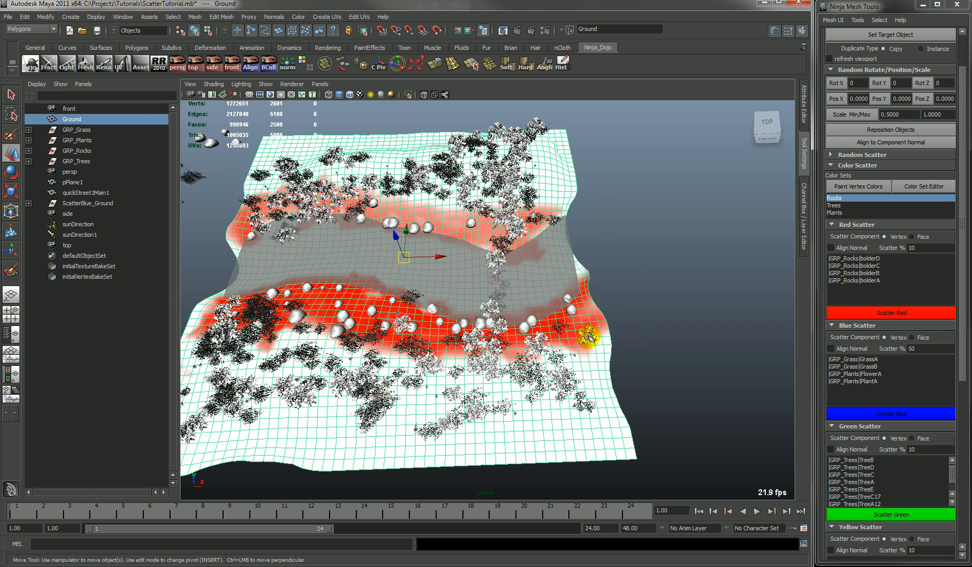
mouse_move(946, 304)
type("50")
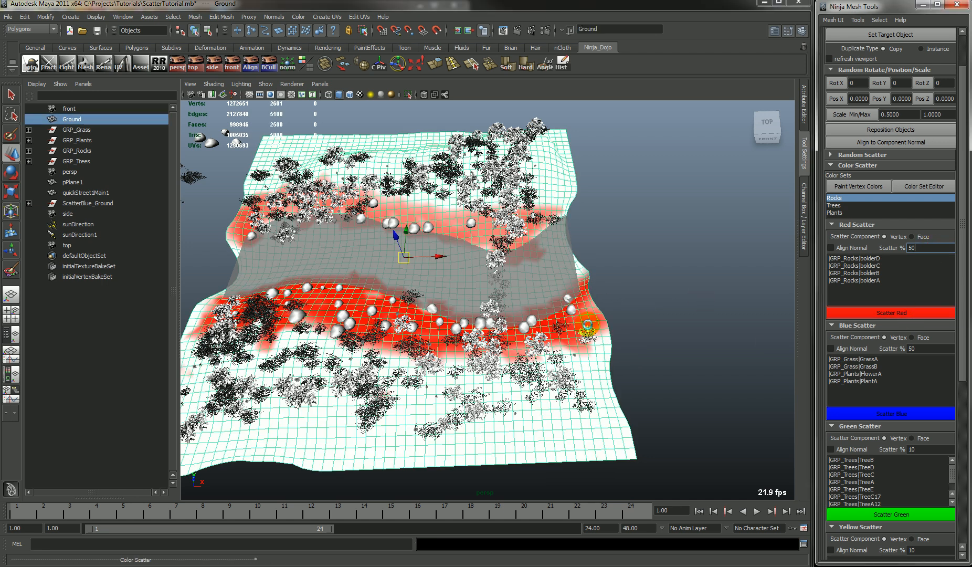
Run Scatter Red at 50% with Align Normal to place slope-aligned boulders on the red bands.
left_click(889, 312)
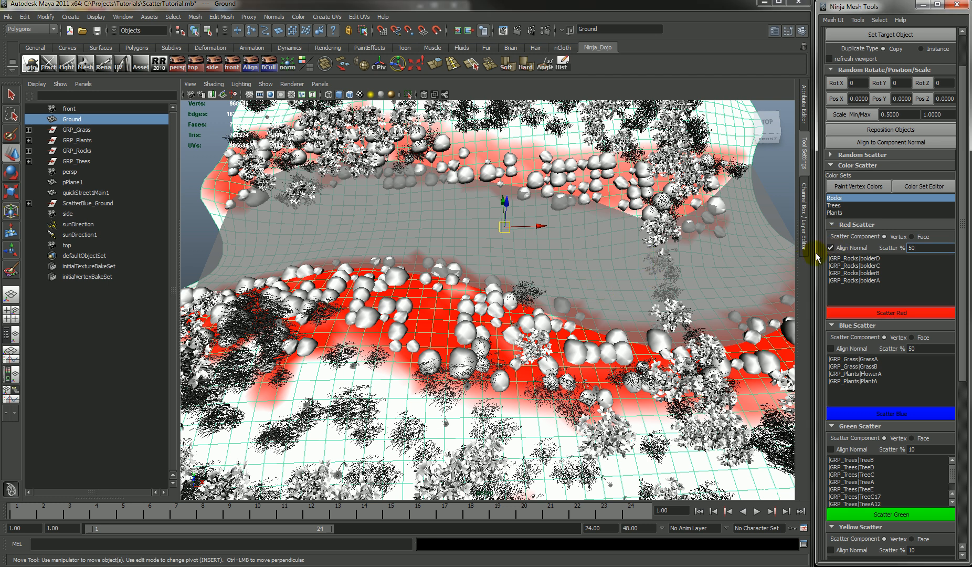
left_click(890, 312)
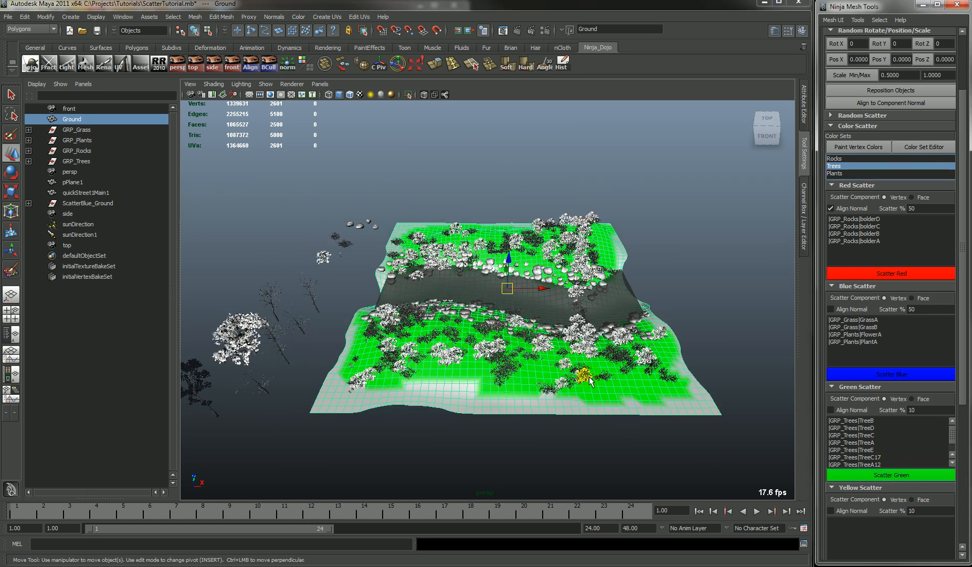
Run Scatter Green on the Trees colour set to place trees in the green regions.
left_click(890, 475)
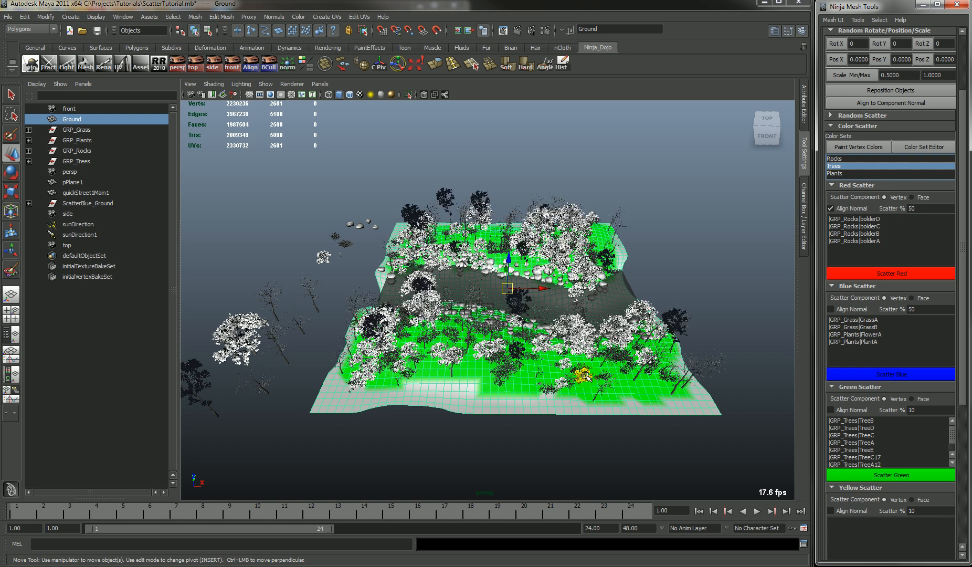